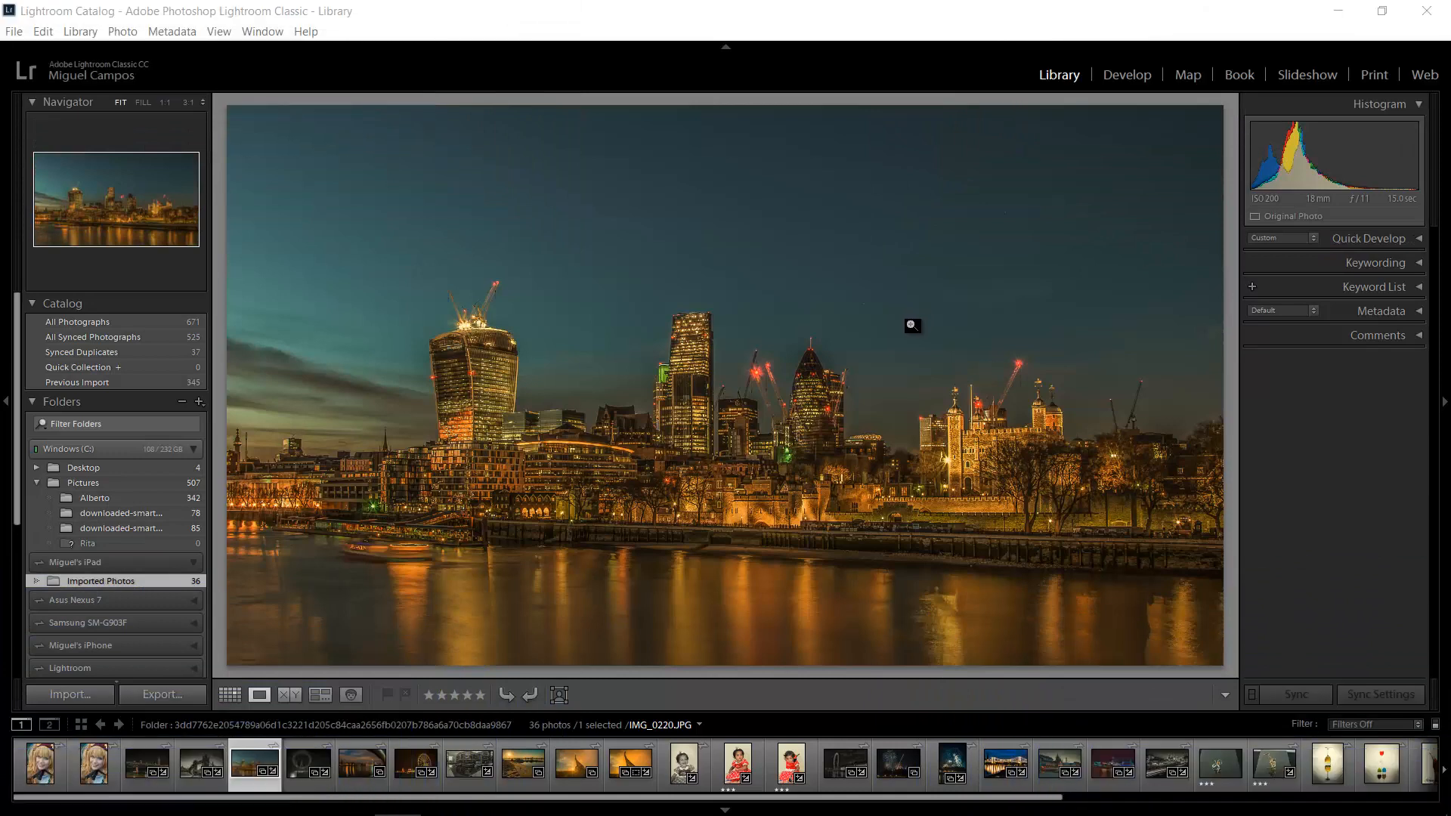
mouse_move(566, 326)
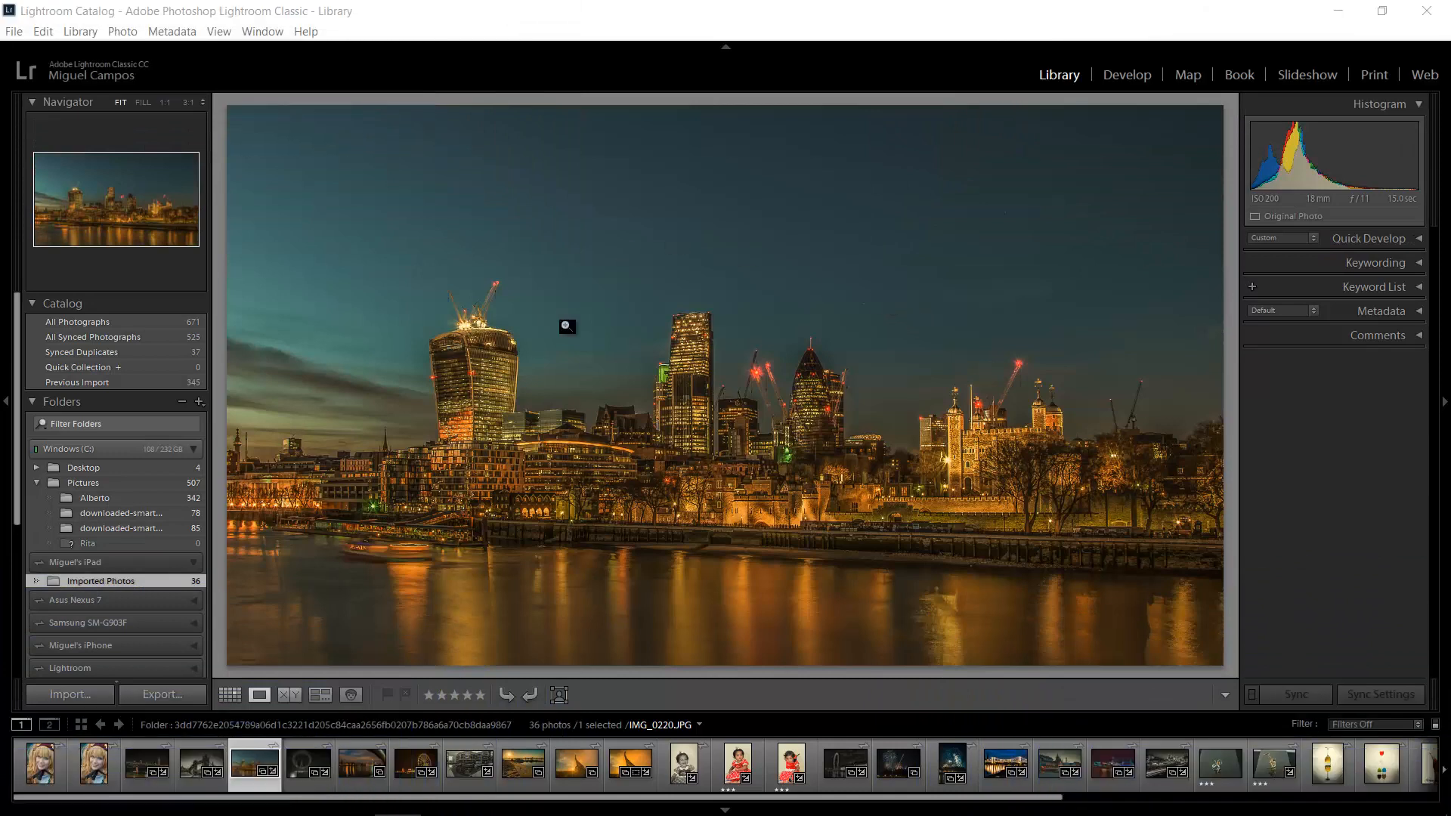
mouse_move(643, 364)
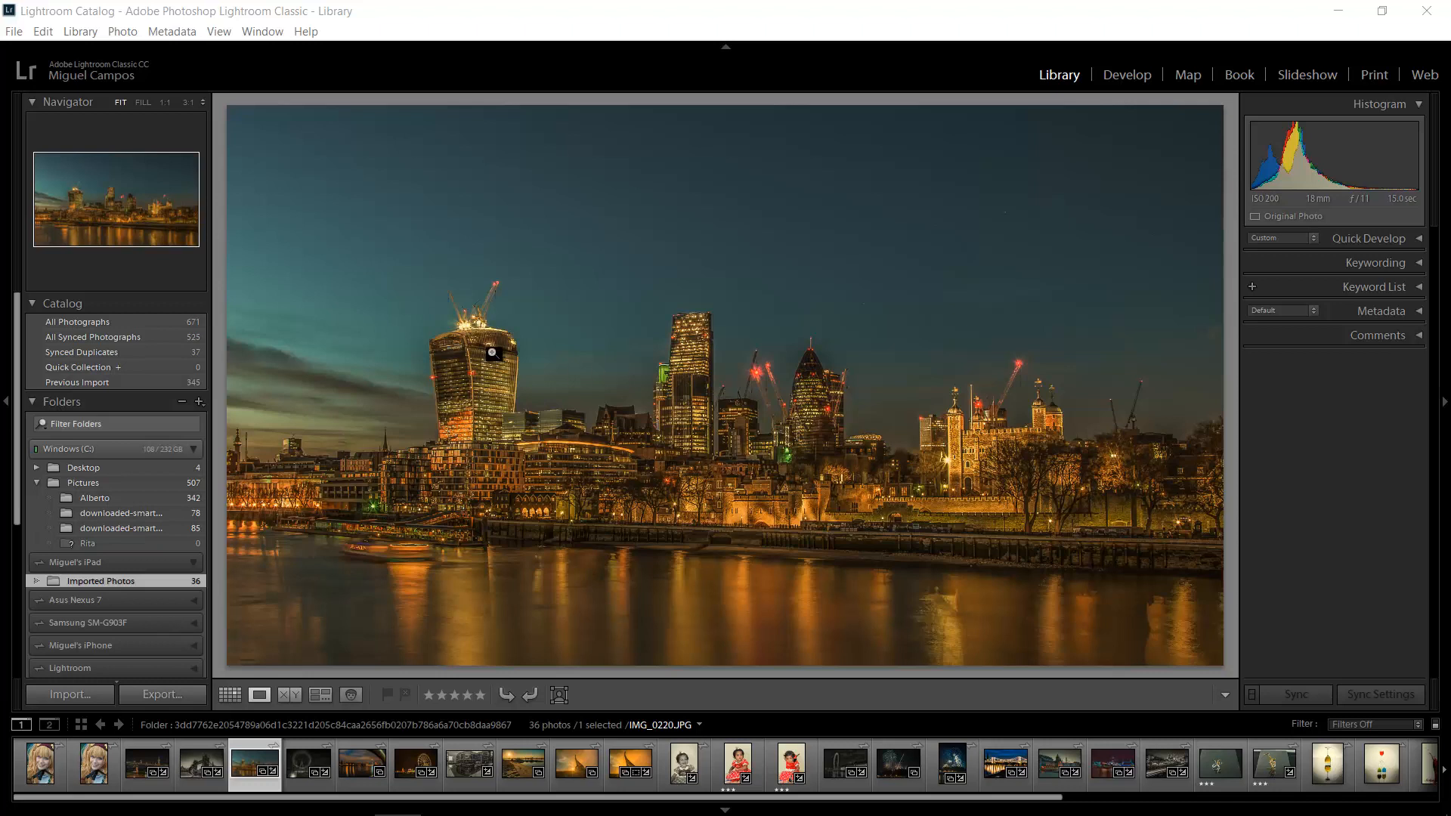
mouse_move(393, 190)
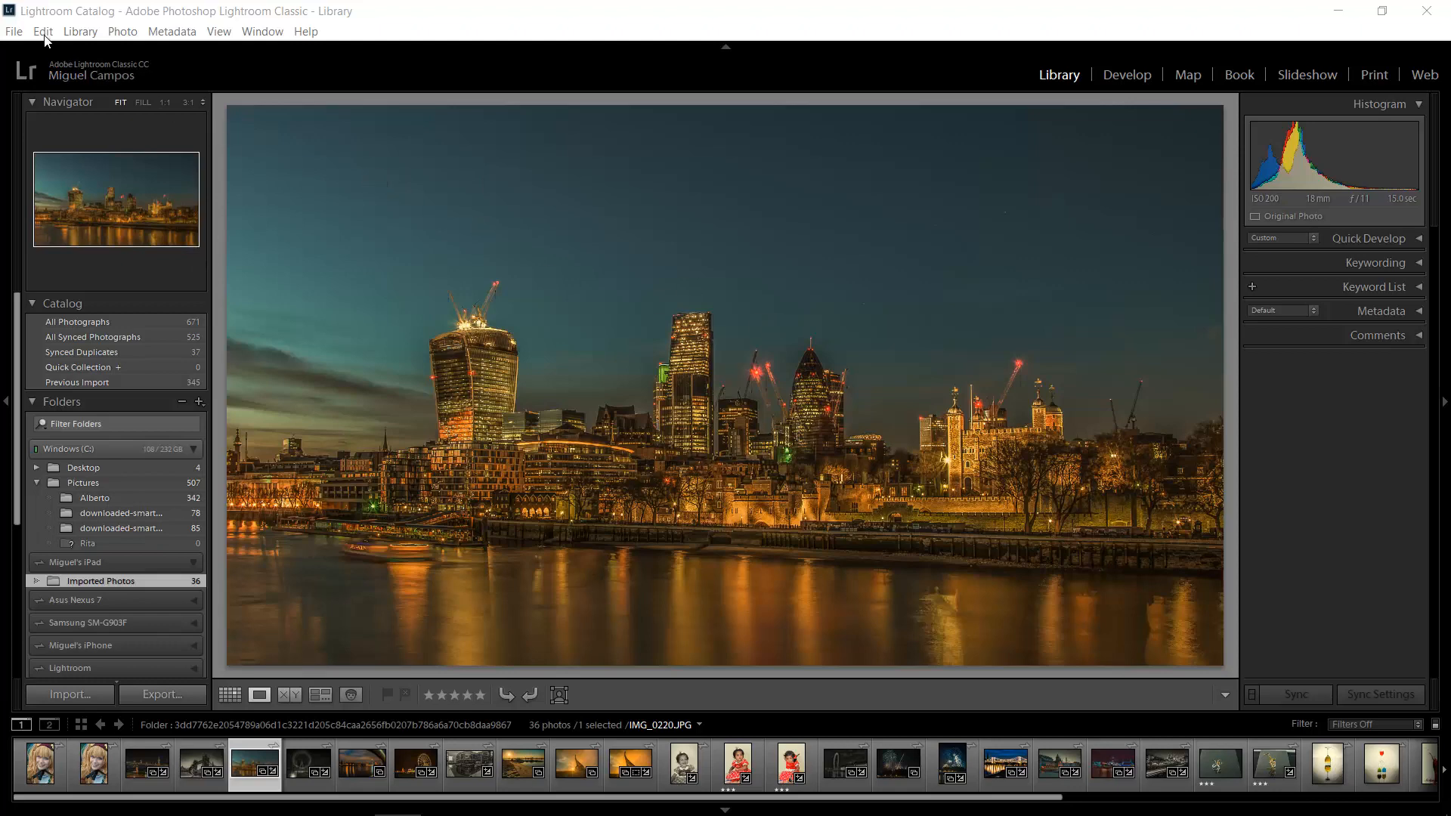
- Open the Watermark Editor from Lightroom's Edit menu
left_click(42, 31)
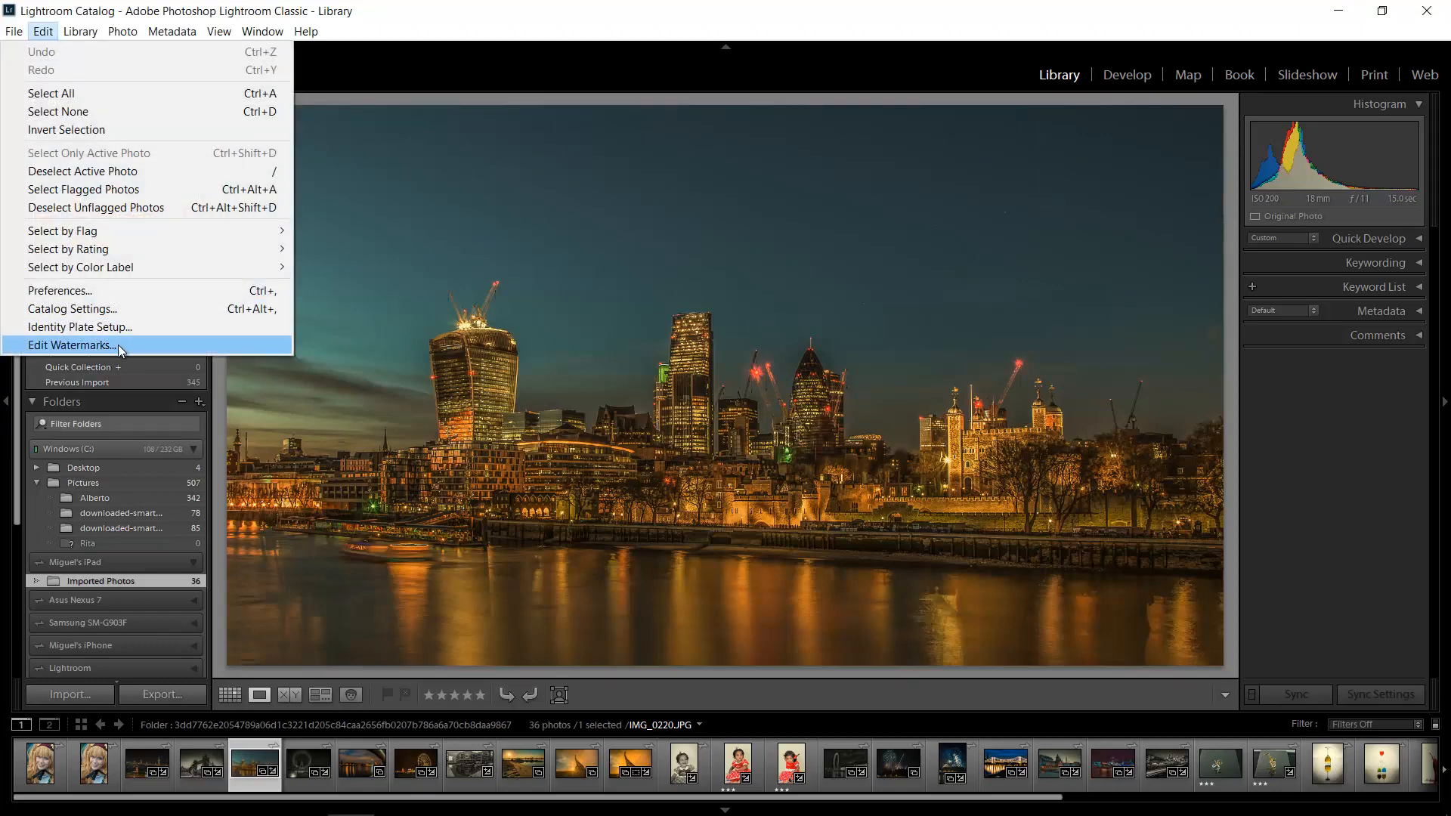
left_click(73, 345)
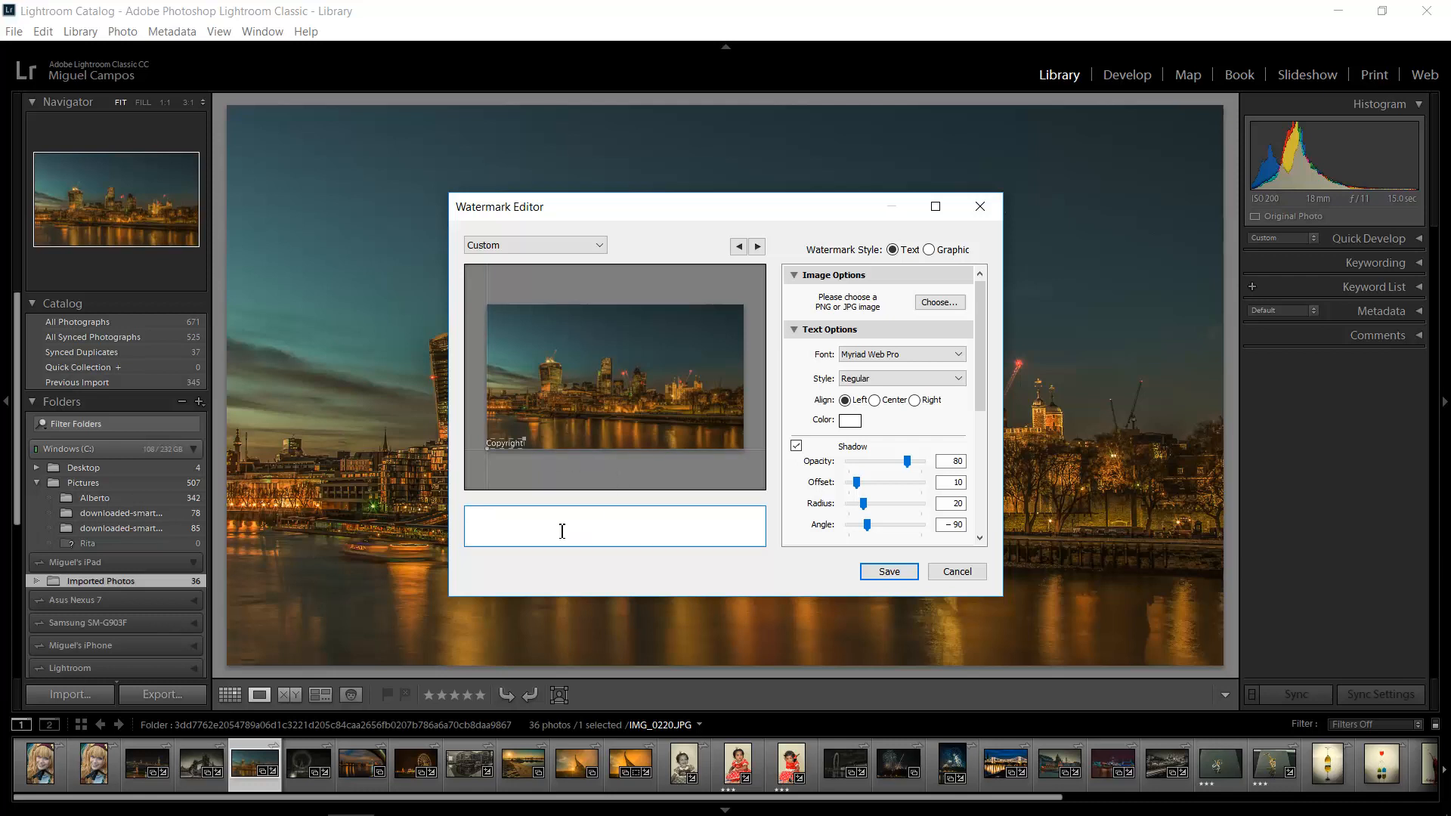
- Enter 'Copyright Miguel' as the watermark text
type("Copyright")
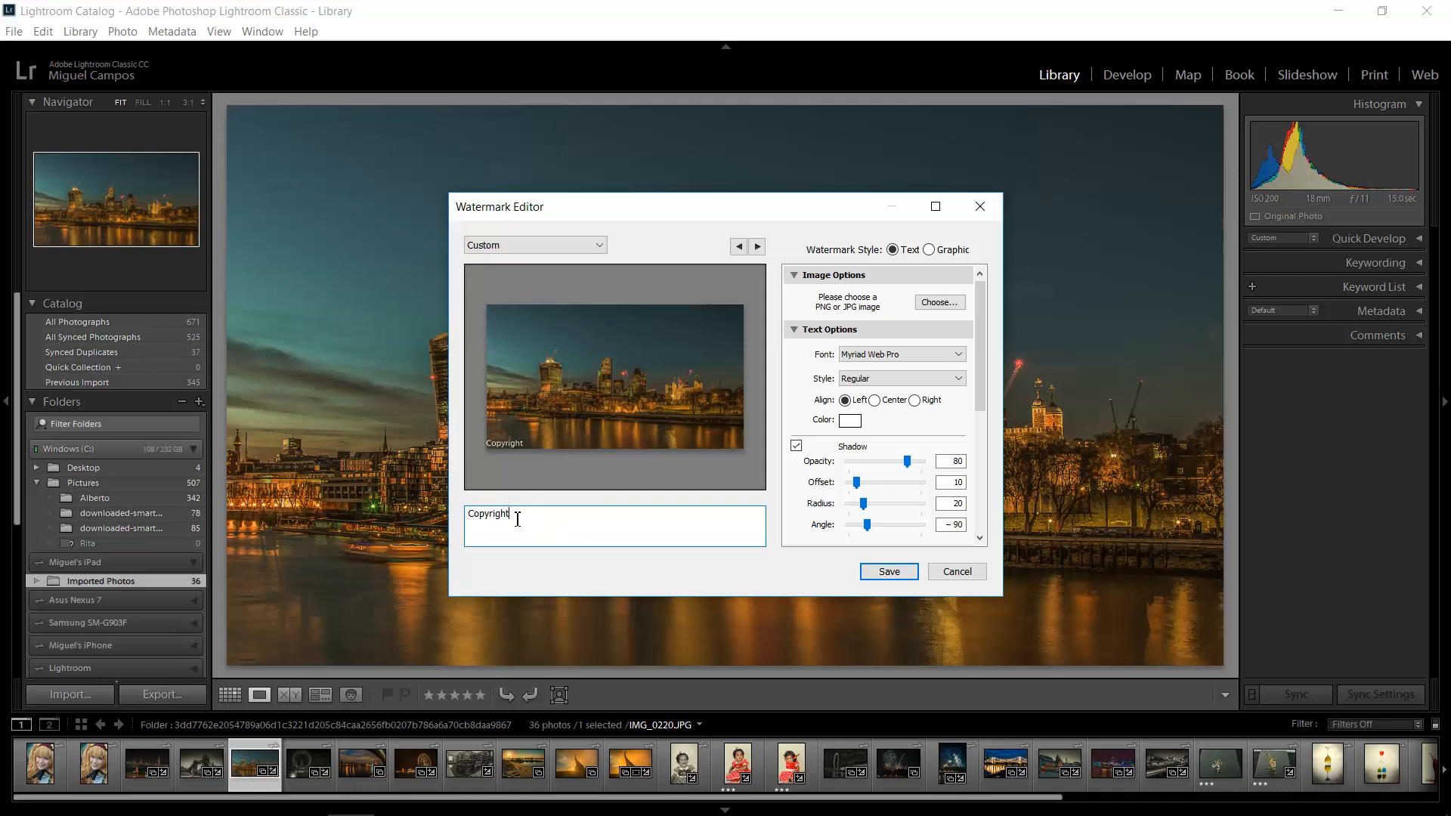
type("Miguel")
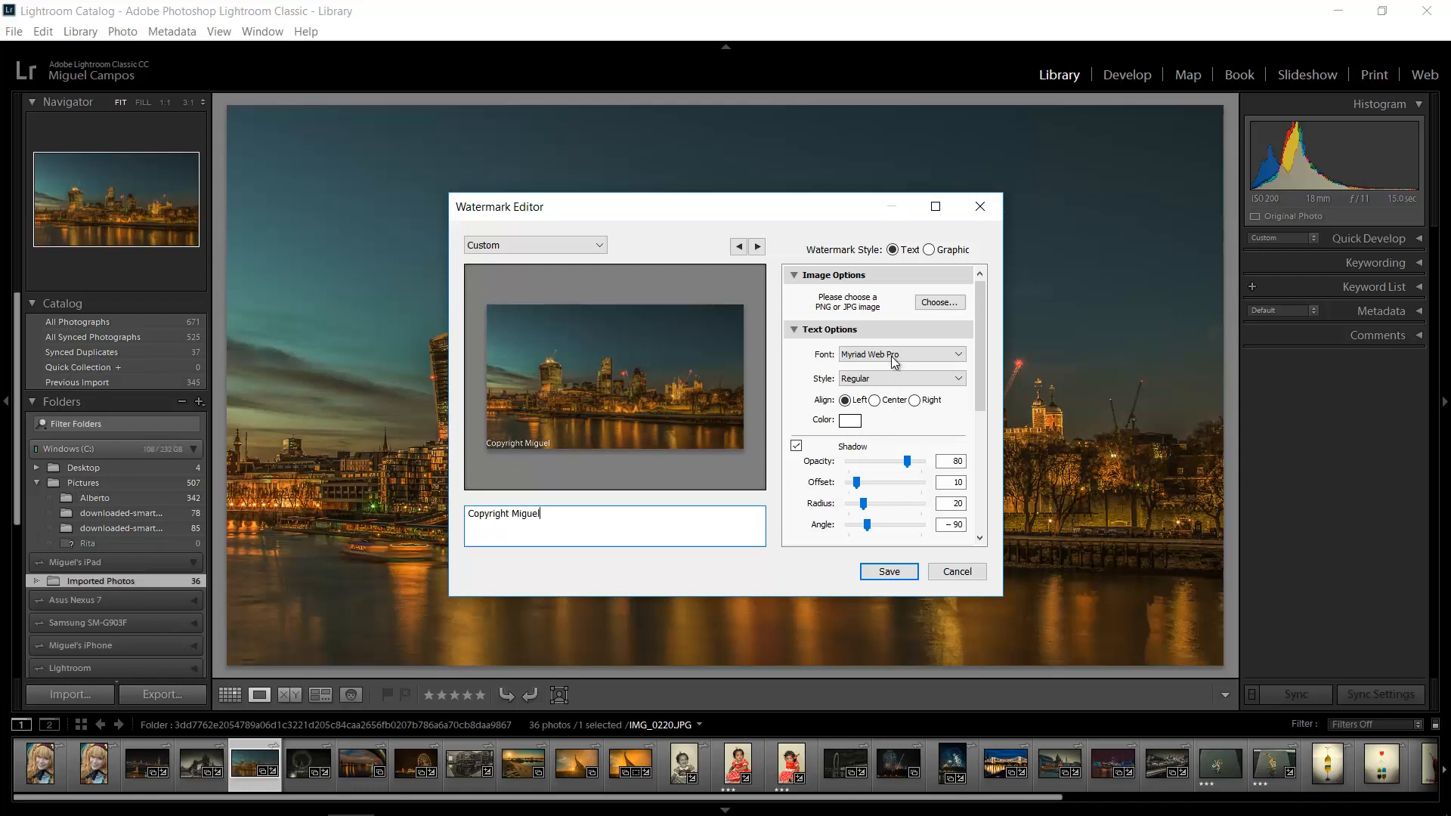
mouse_move(890, 385)
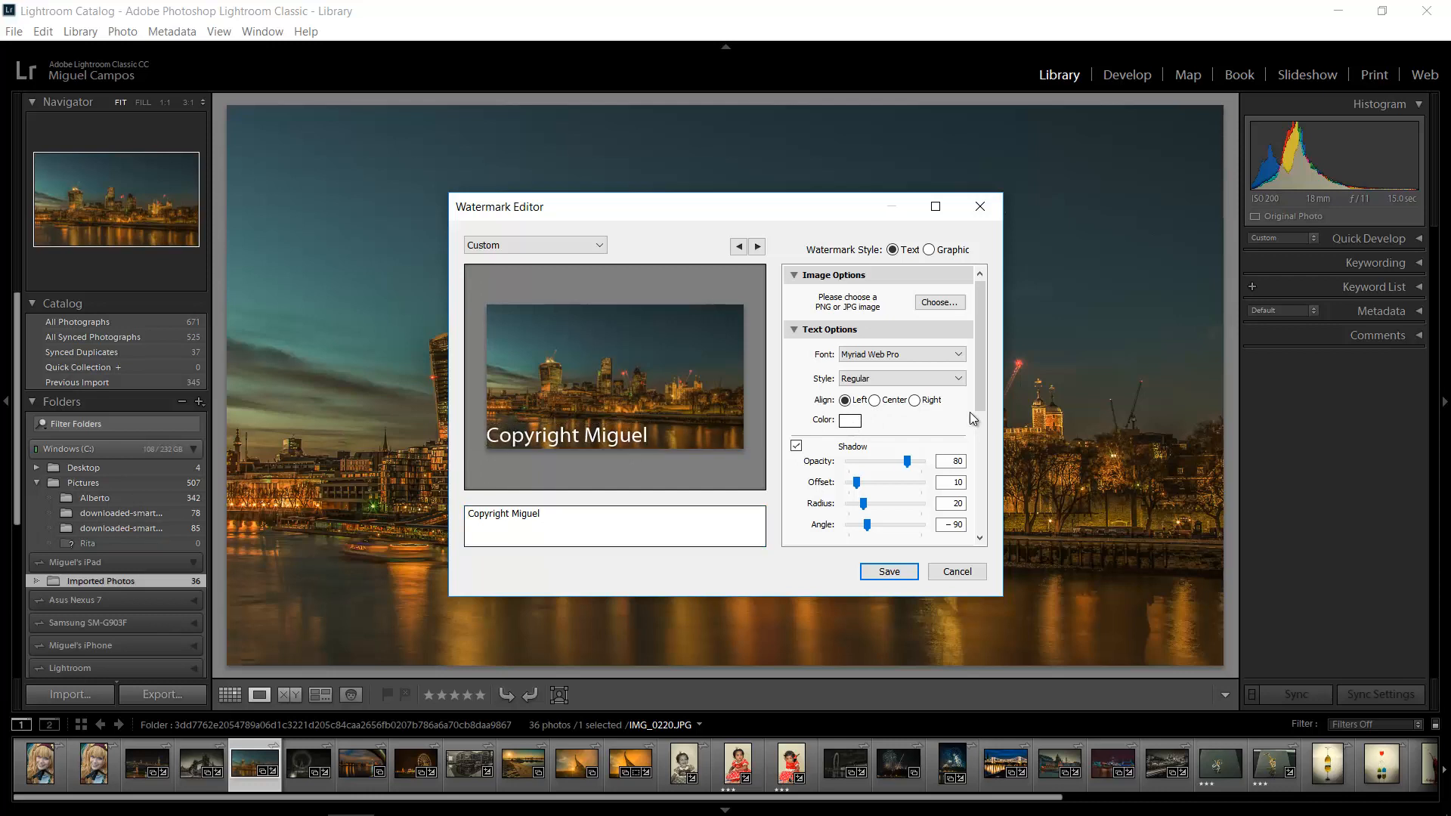
- Set the copyright watermark's anchor to the top-left corner under Watermark Effects
scroll("down", 3)
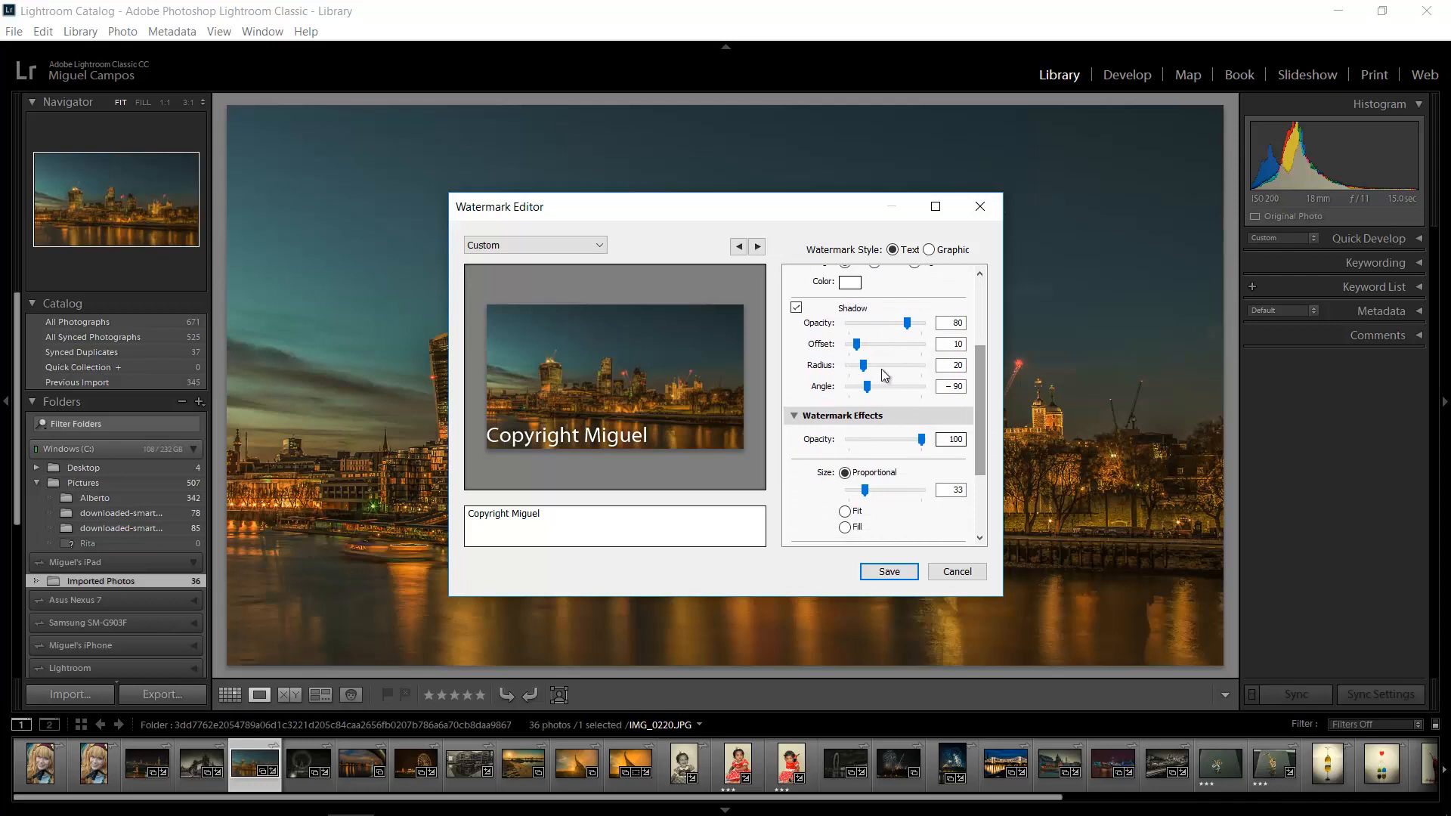
scroll("down", 3)
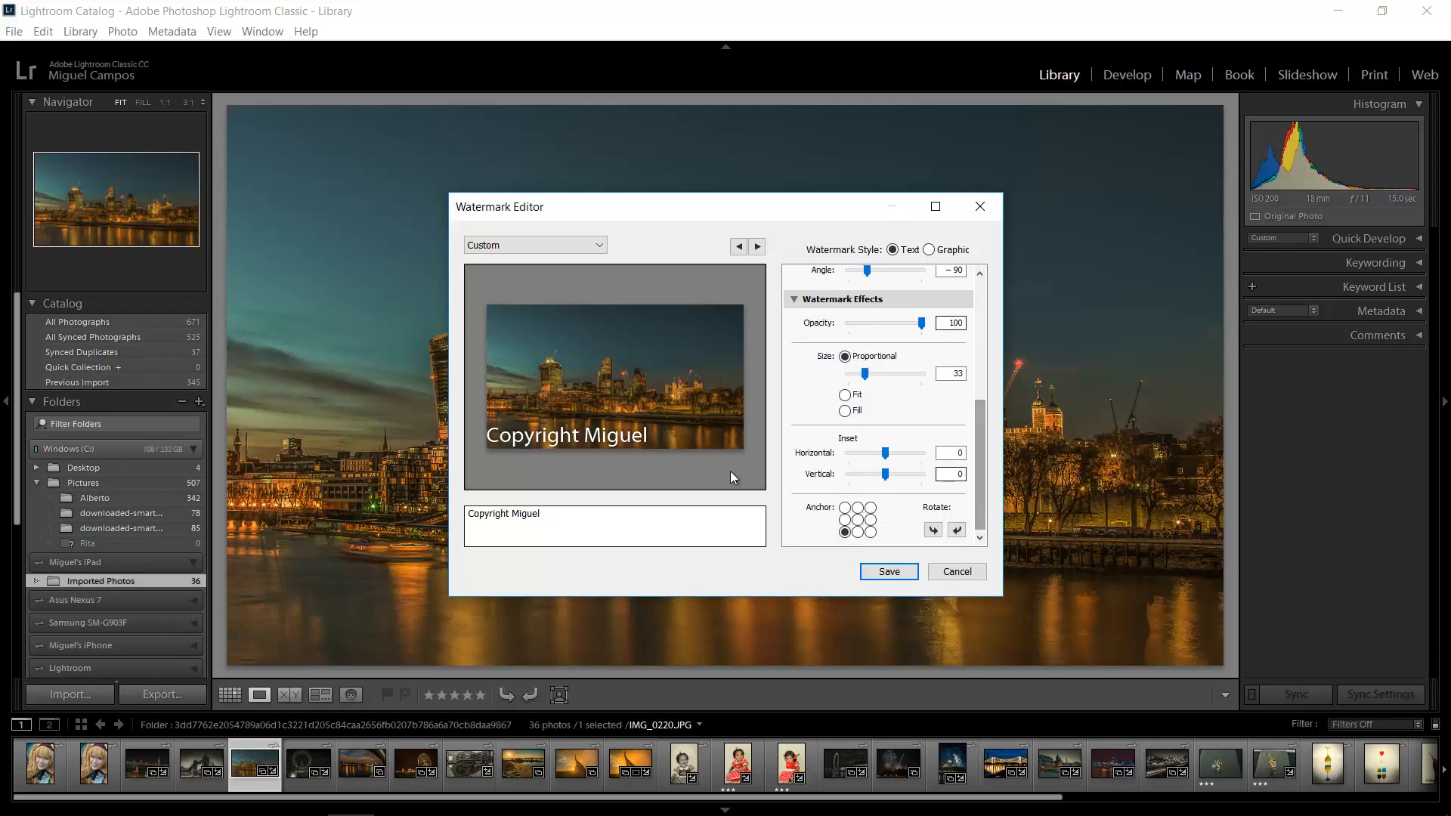
left_click(883, 534)
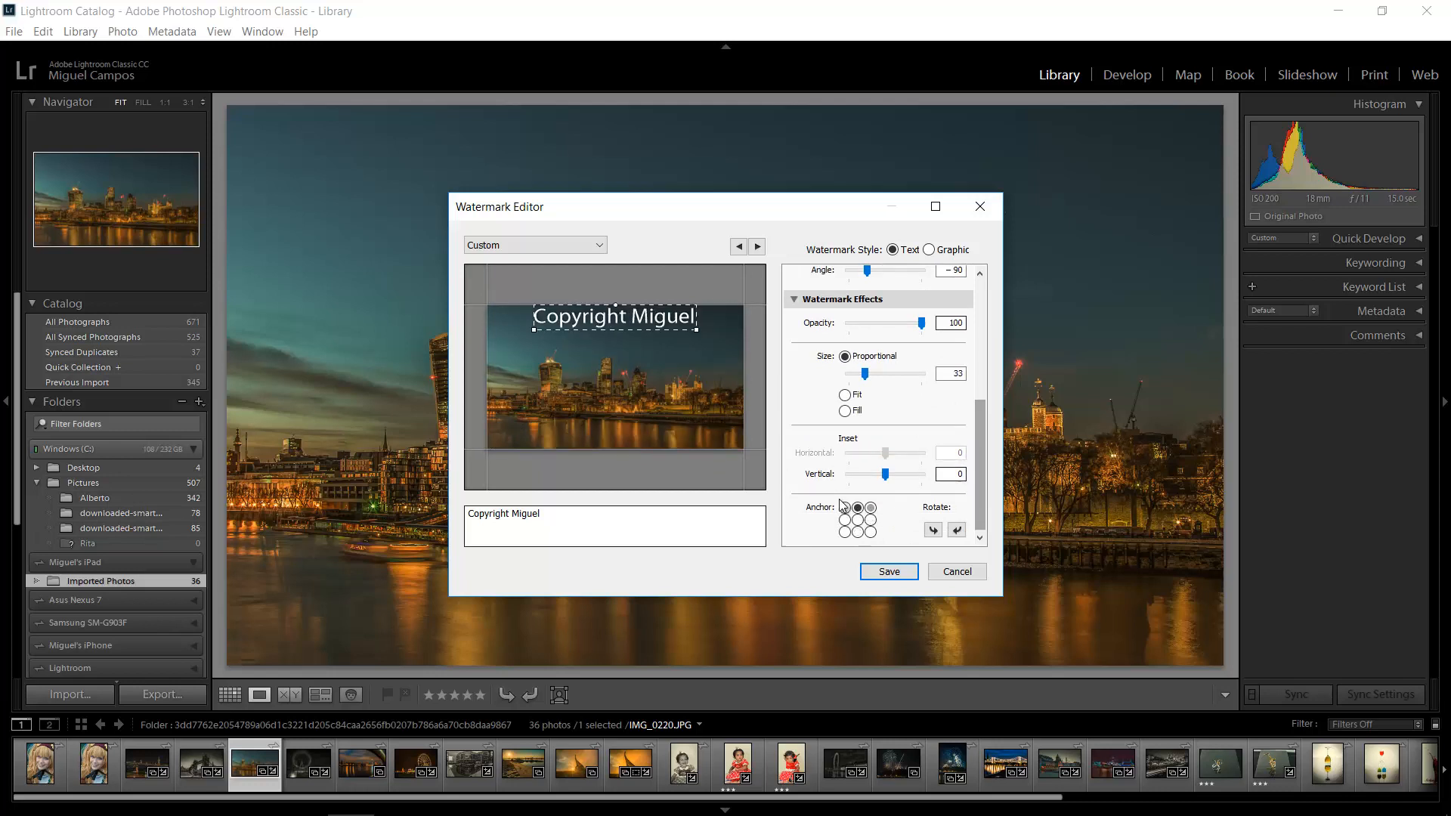
left_click(845, 507)
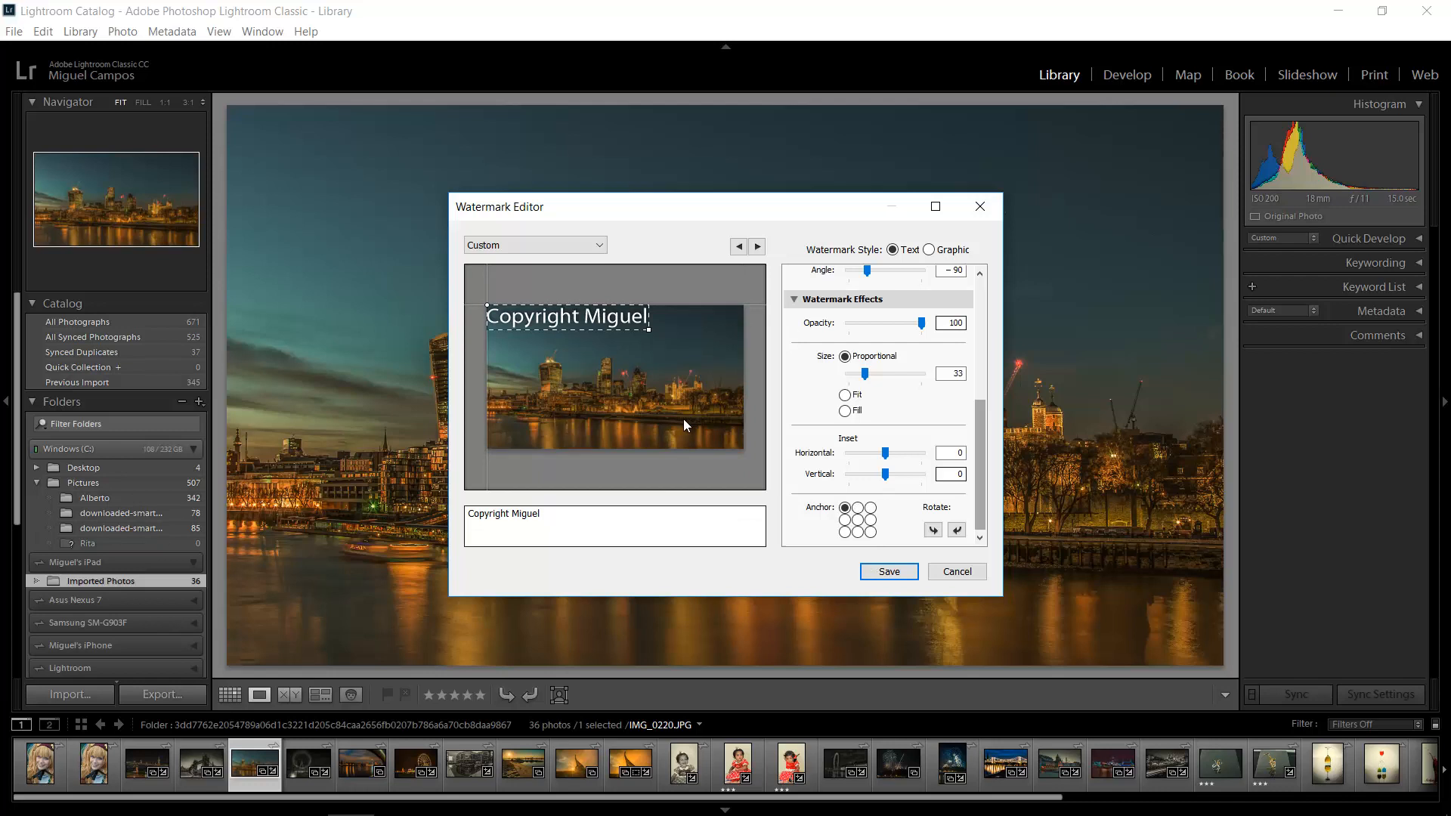
mouse_move(701, 425)
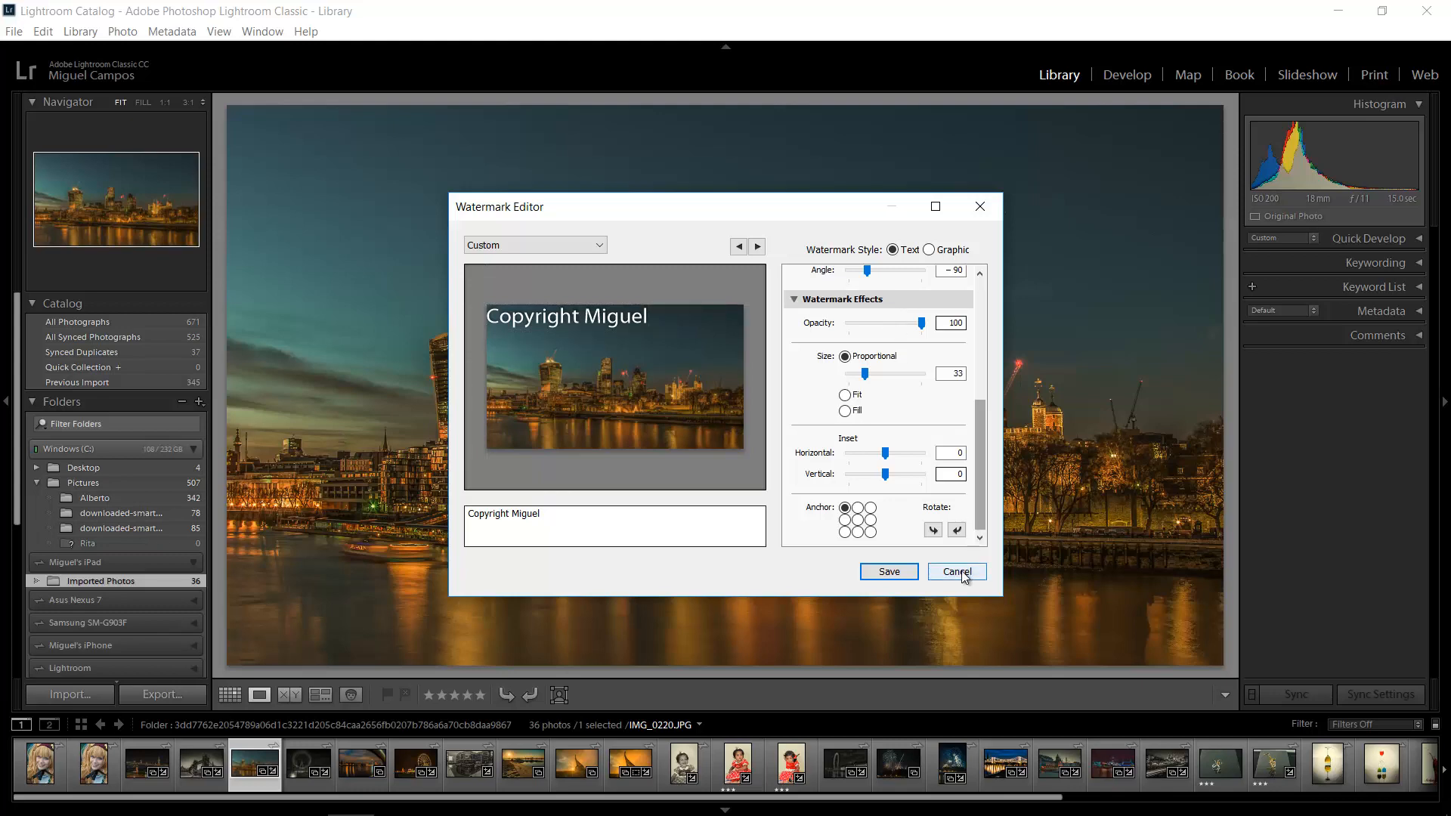
- Create a new white 6 × 4 inch landscape document in Photoshop
left_click(302, 797)
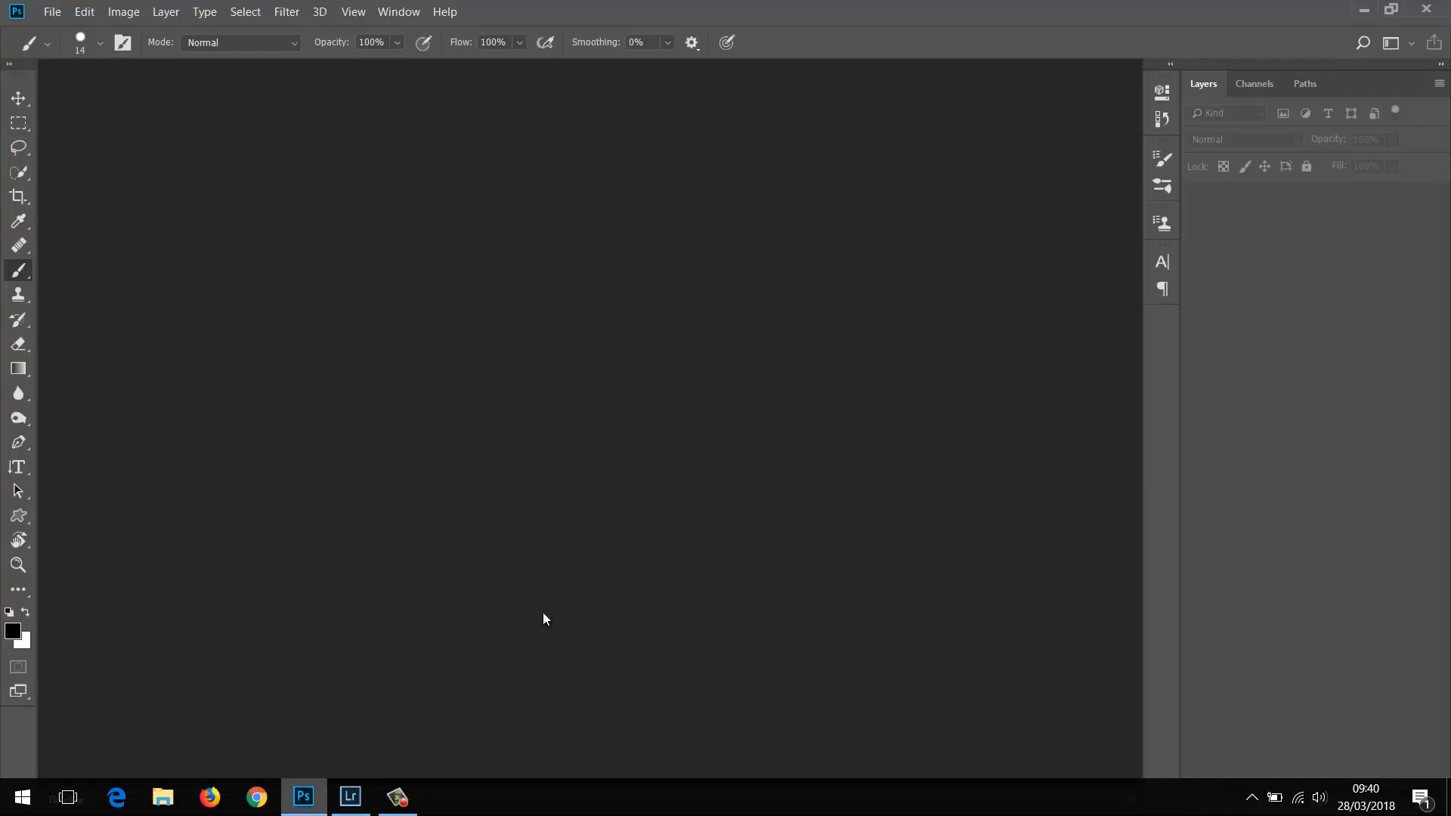
left_click(53, 11)
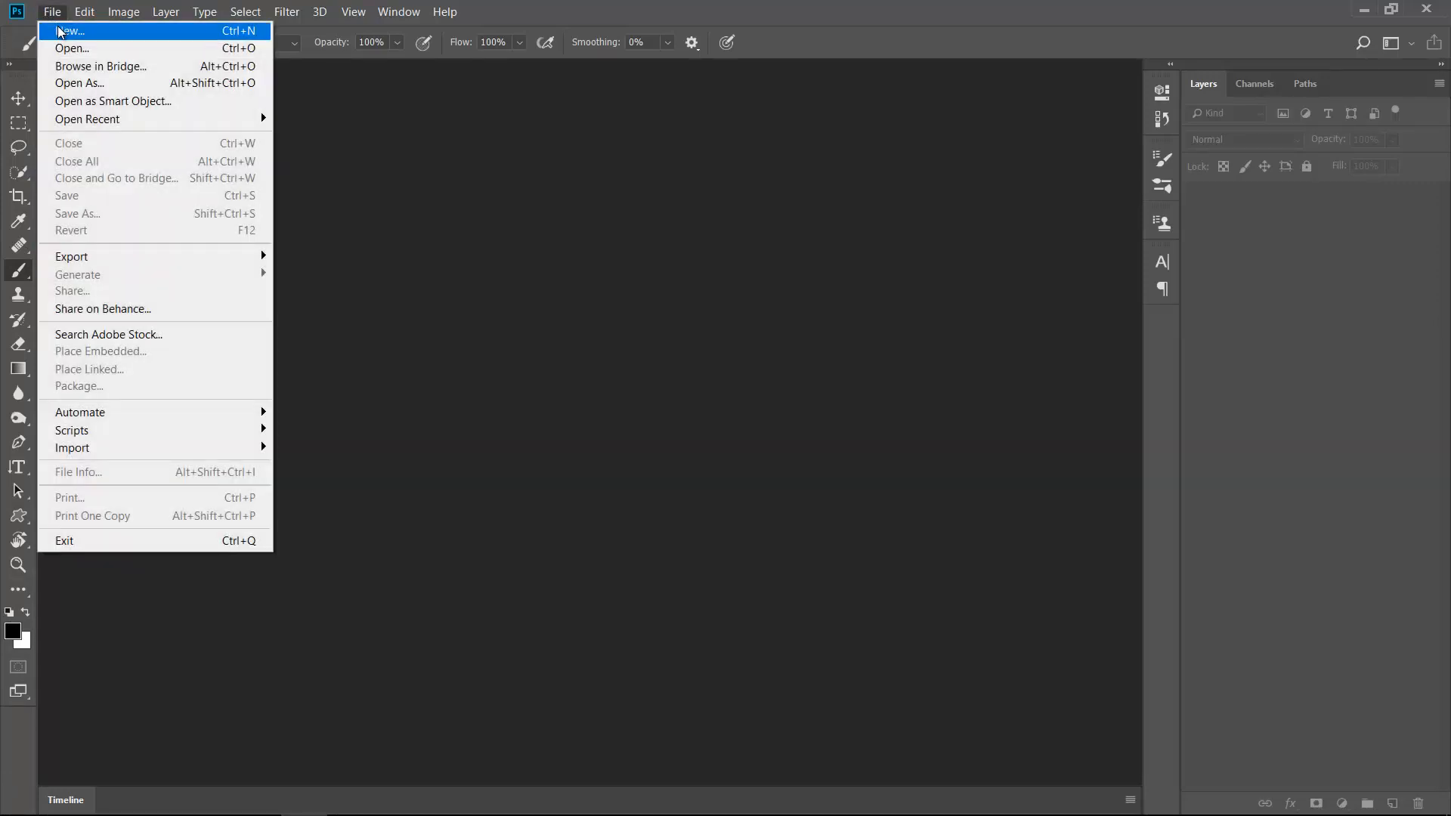
left_click(70, 30)
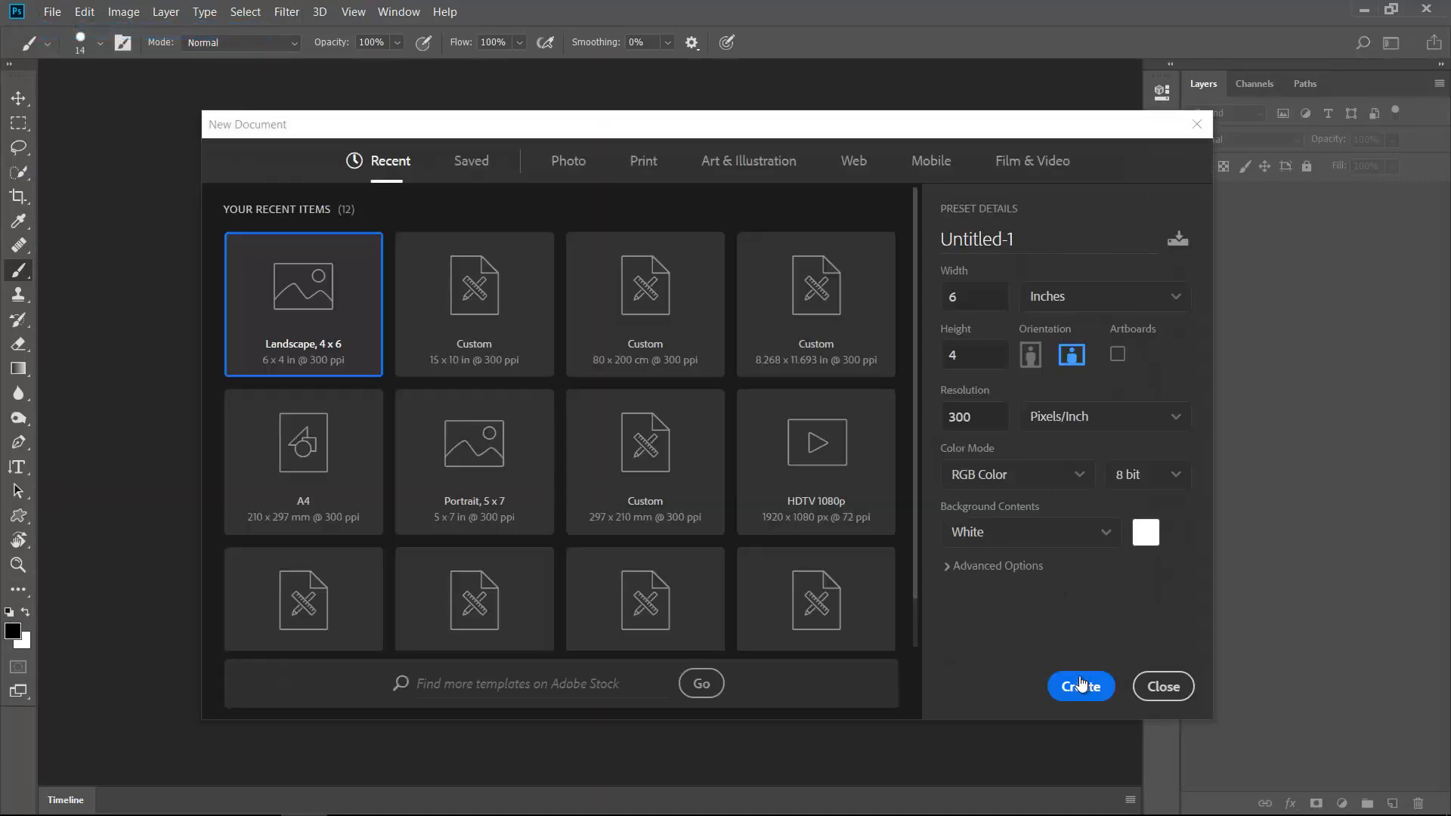
left_click(1081, 686)
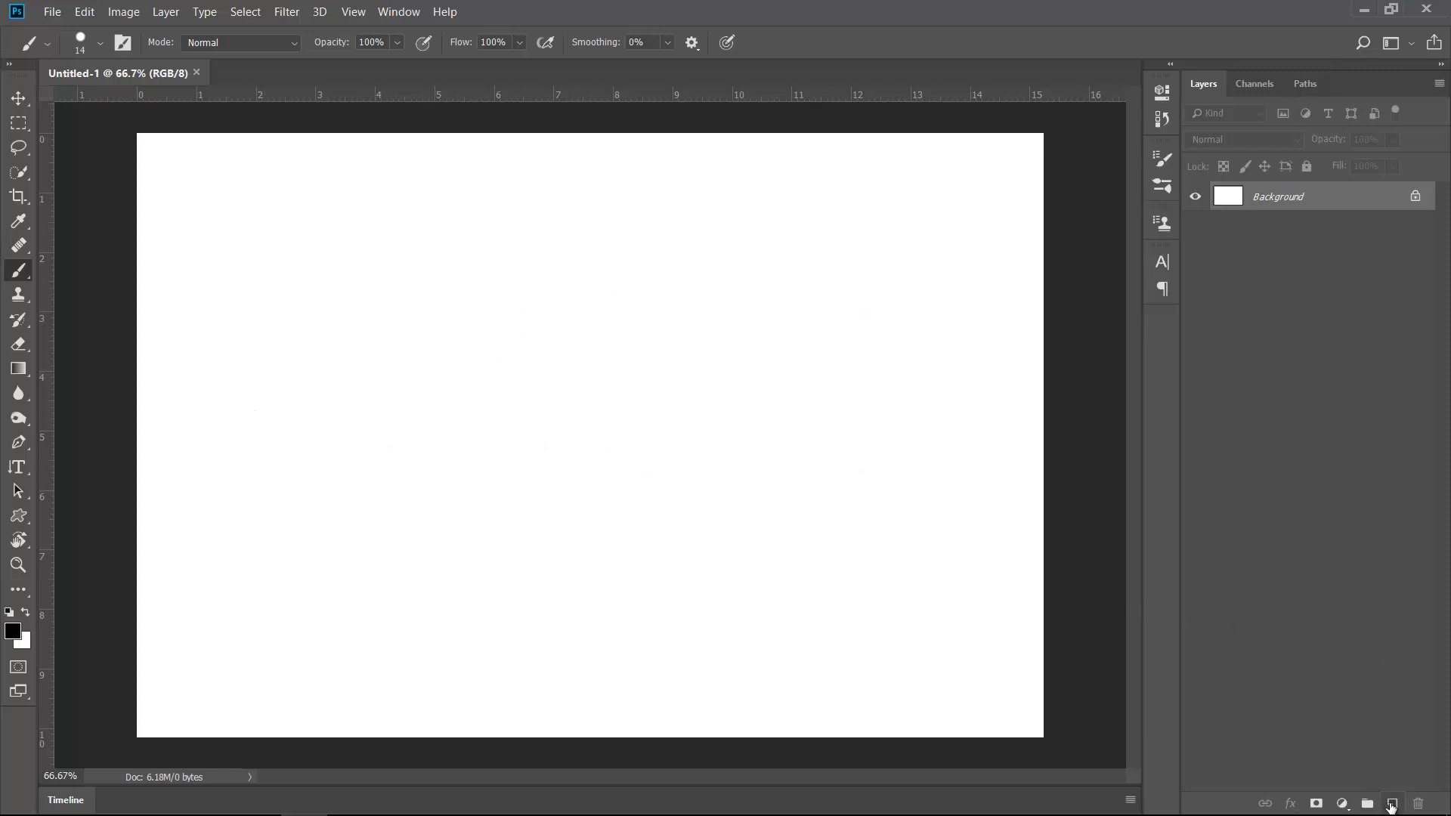
- Add a new layer and brush a black signature with a sweeping underline
left_click(1390, 803)
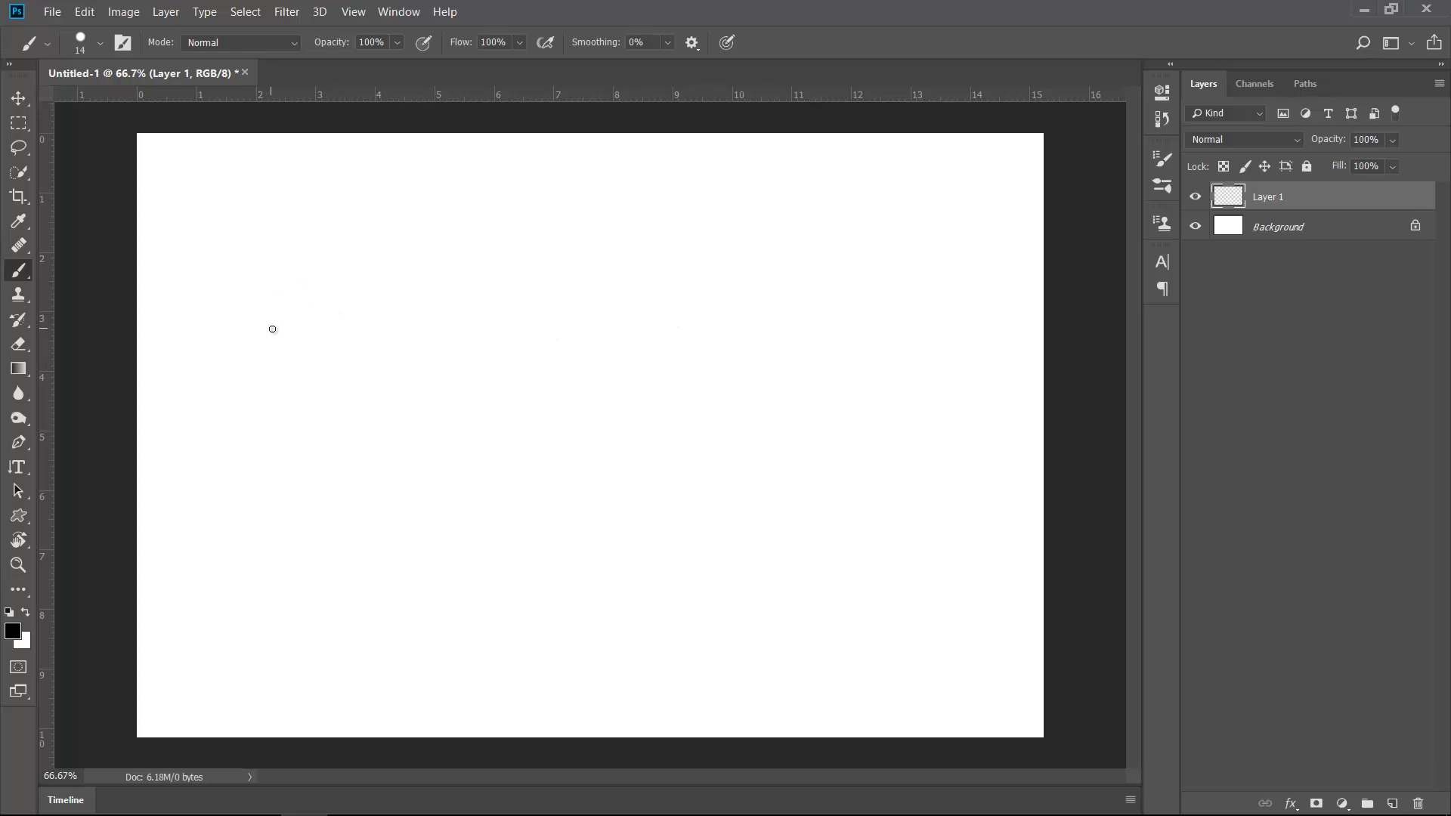
mouse_move(418, 240)
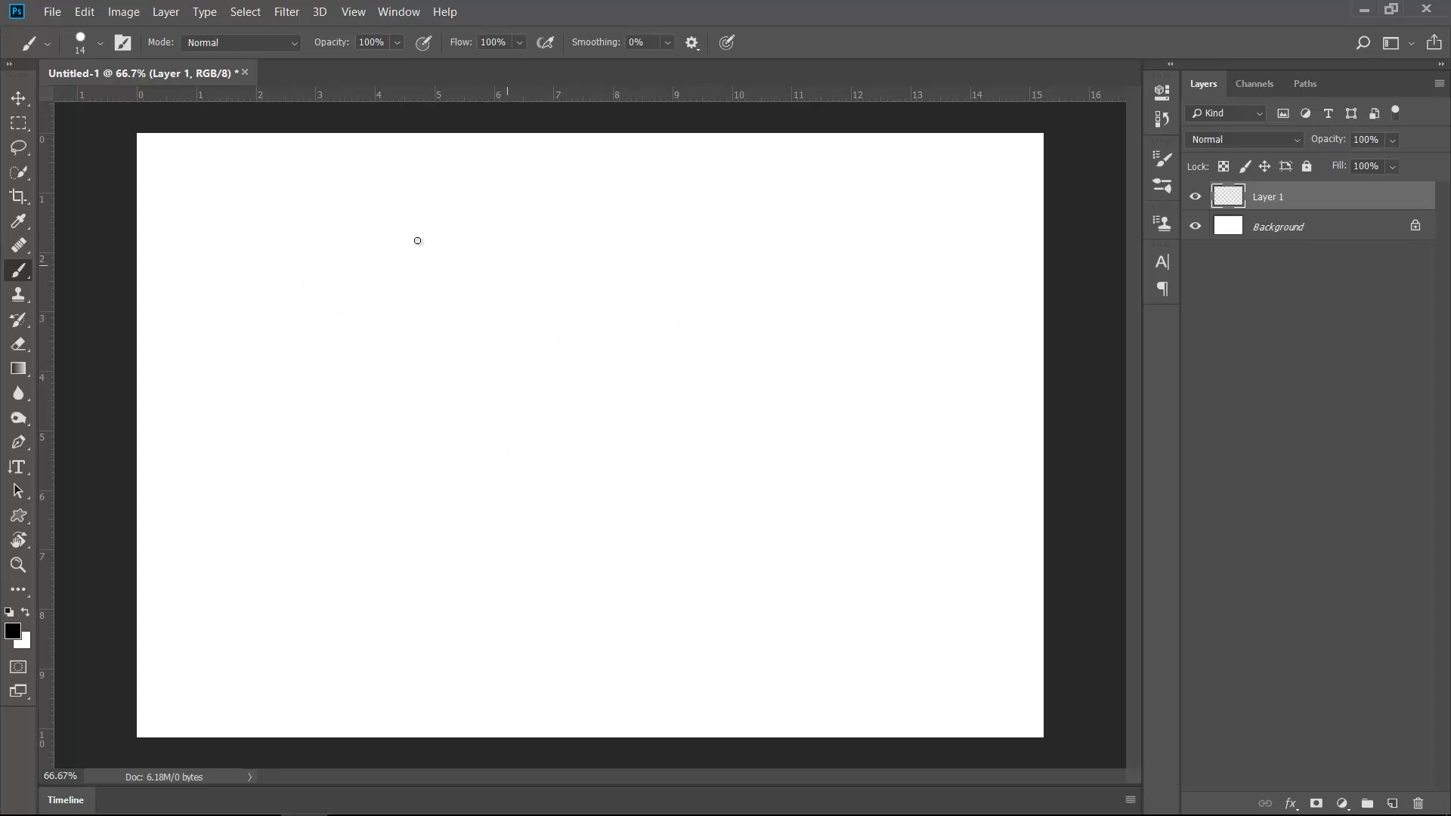
mouse_move(463, 358)
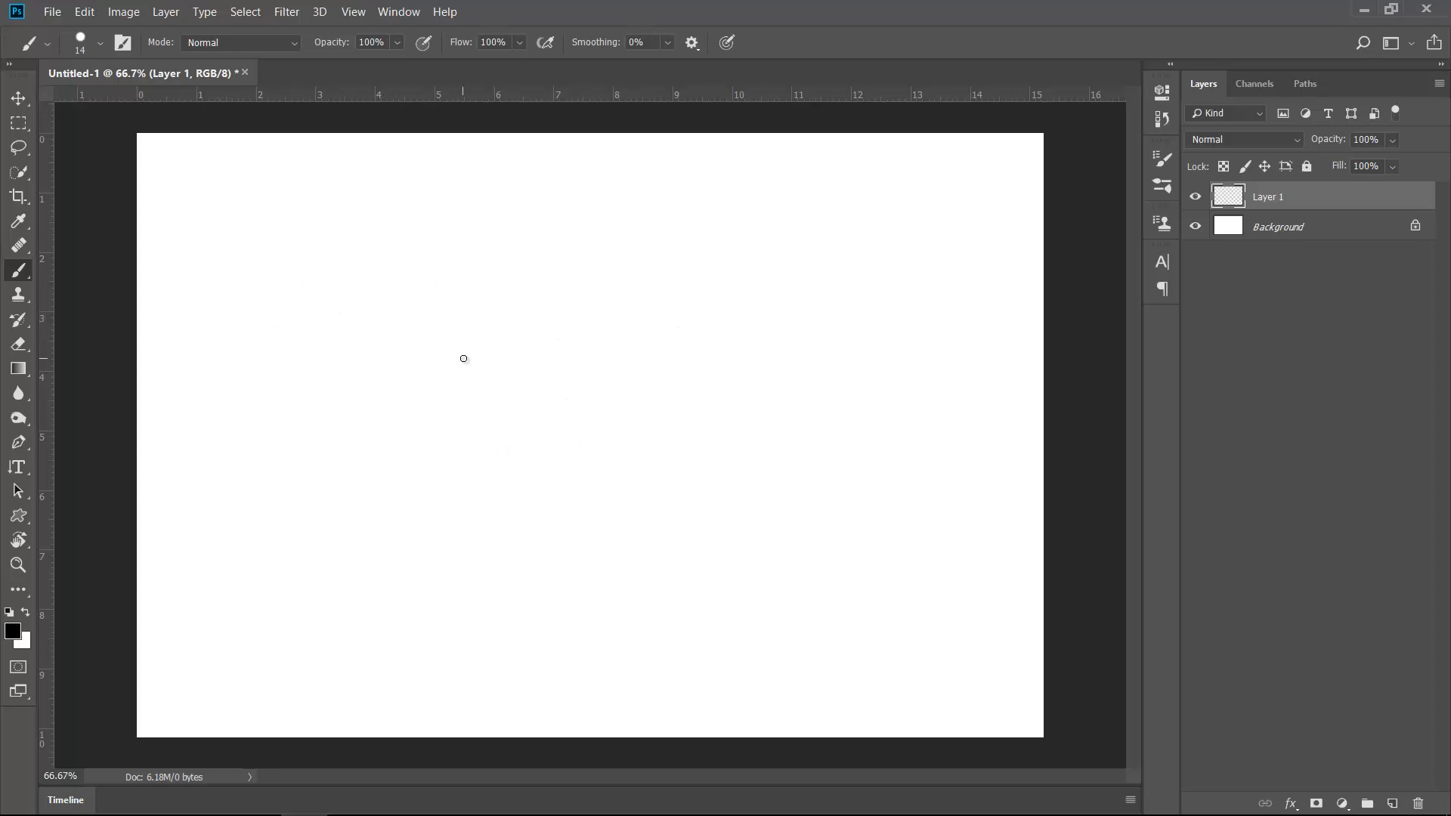
mouse_move(378, 380)
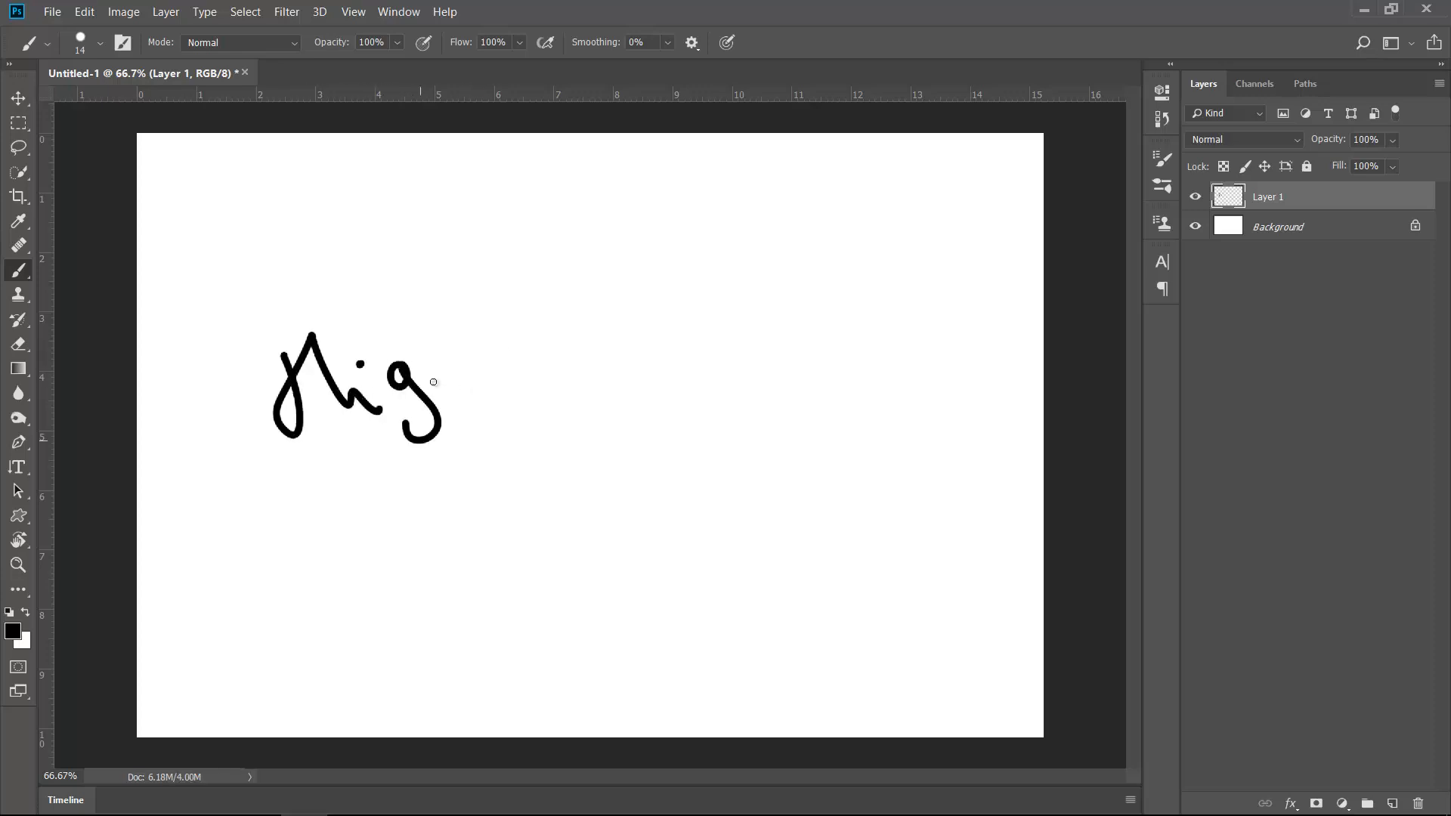
left_click_drag(435, 382, 643, 343)
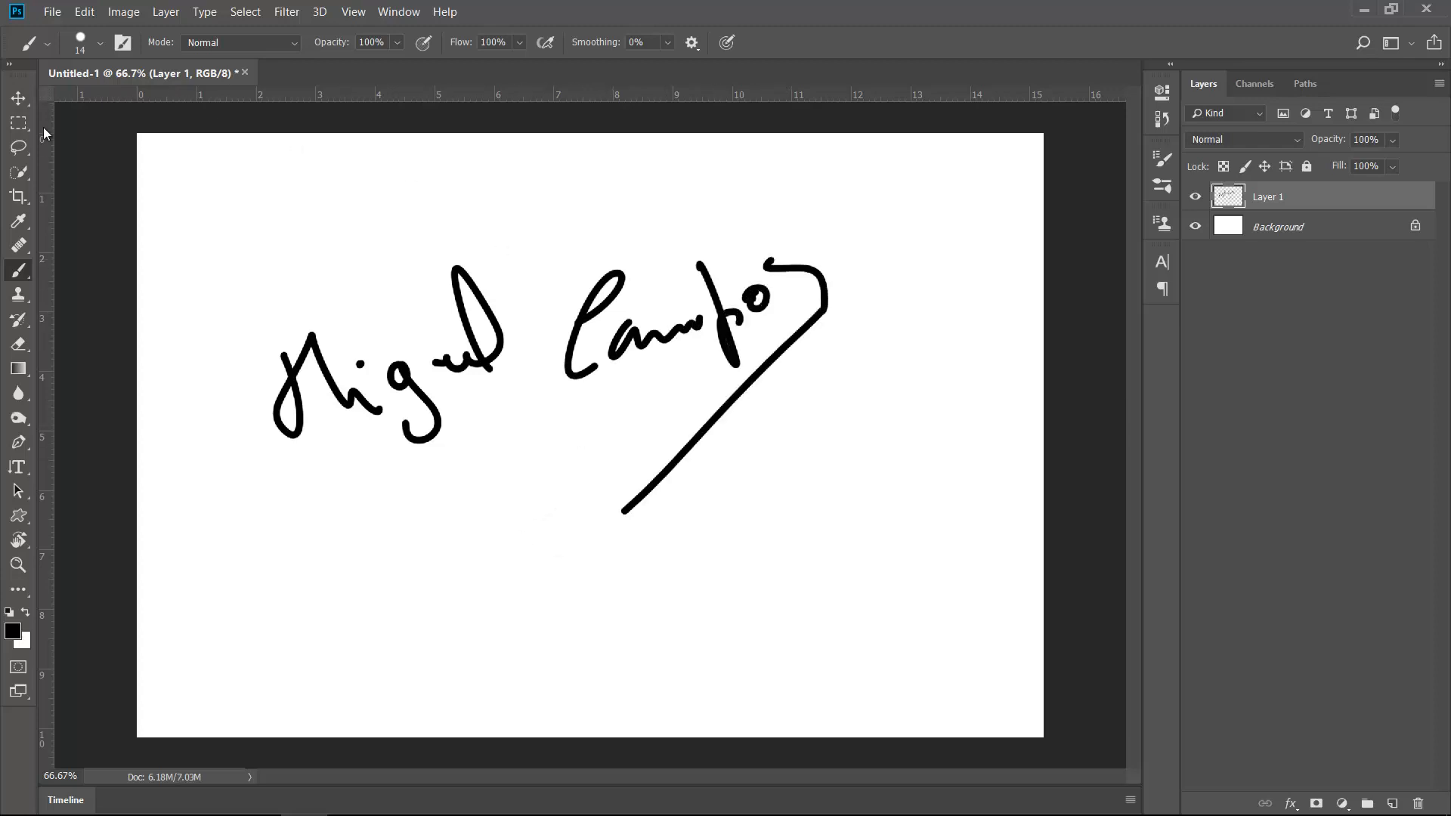
- Crop the top, bottom and right edges tightly around the signature
left_click(17, 195)
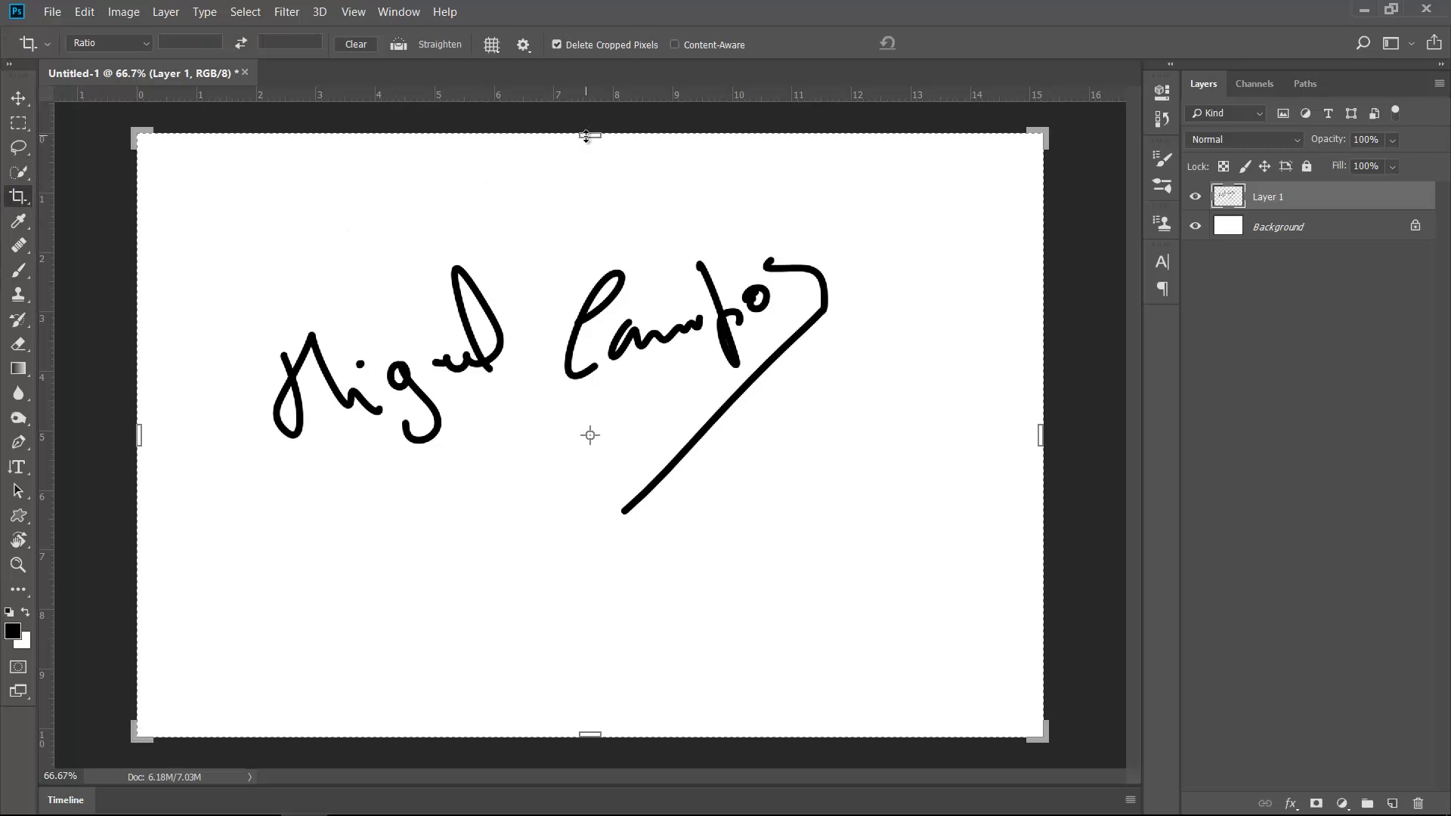
left_click_drag(589, 135, 589, 182)
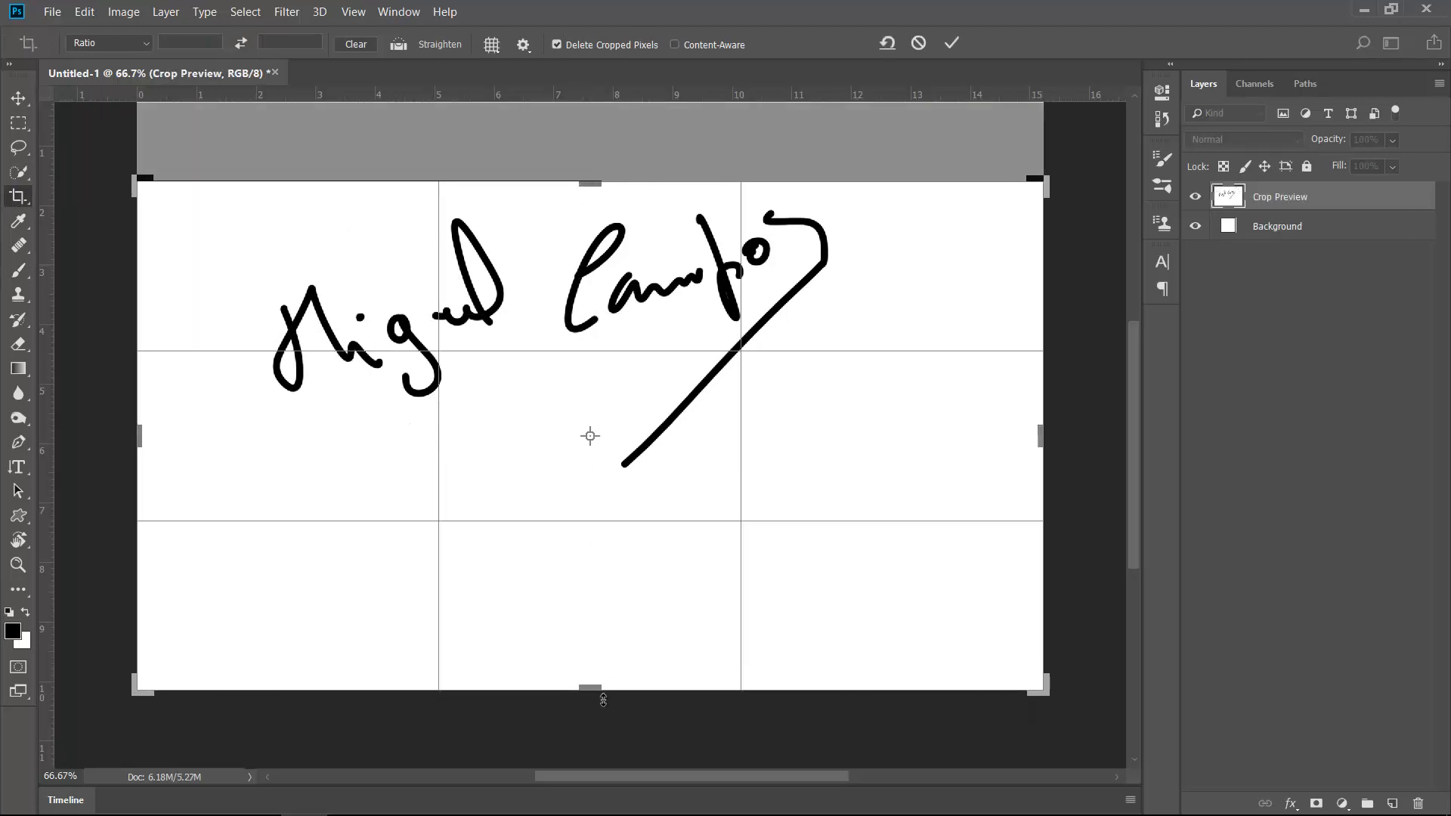
left_click_drag(590, 689, 614, 574)
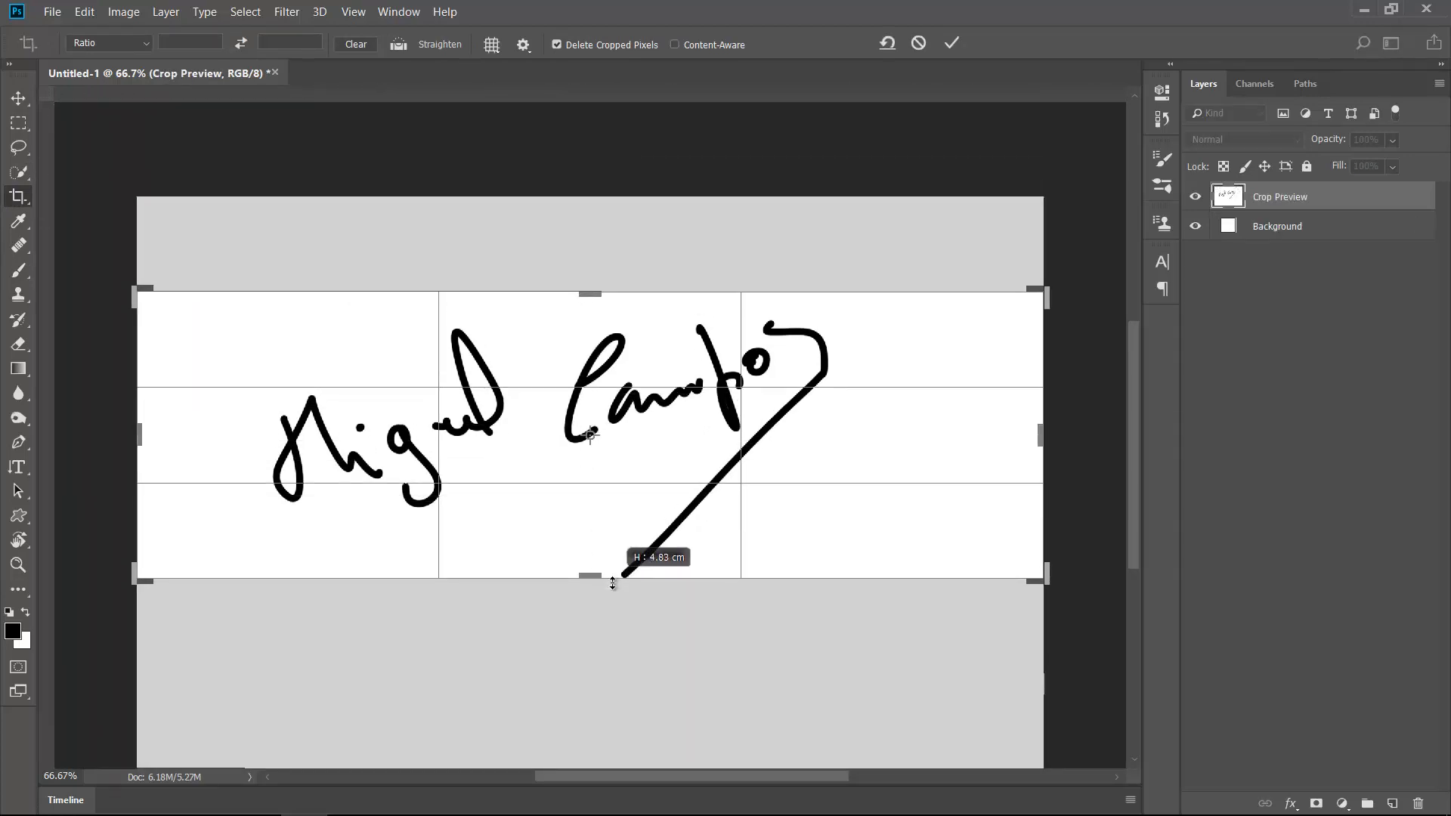
left_click_drag(1043, 434, 960, 434)
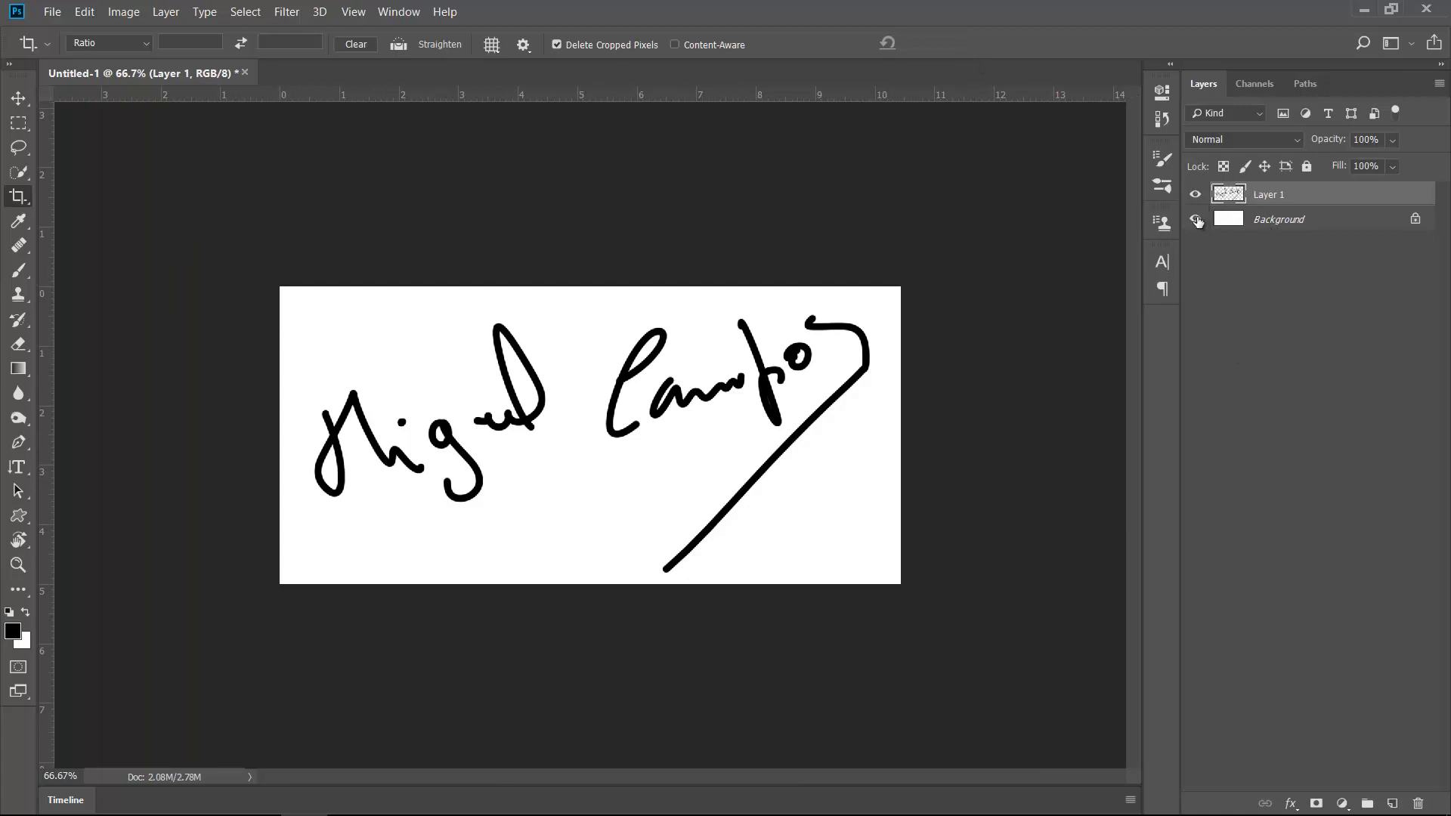
- Save the signature image to the Desktop as 'watermark'
left_click(1196, 218)
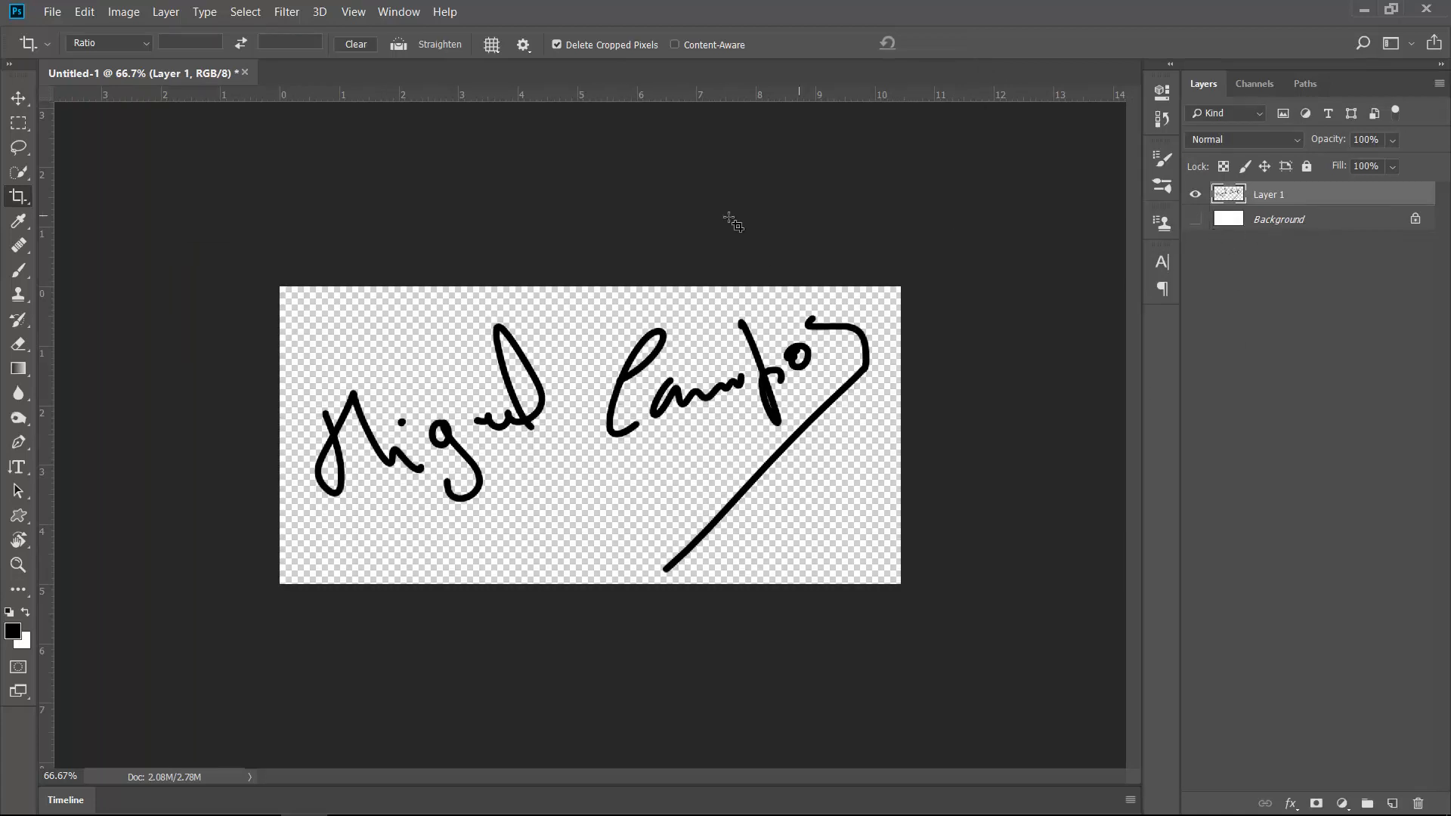
left_click(52, 12)
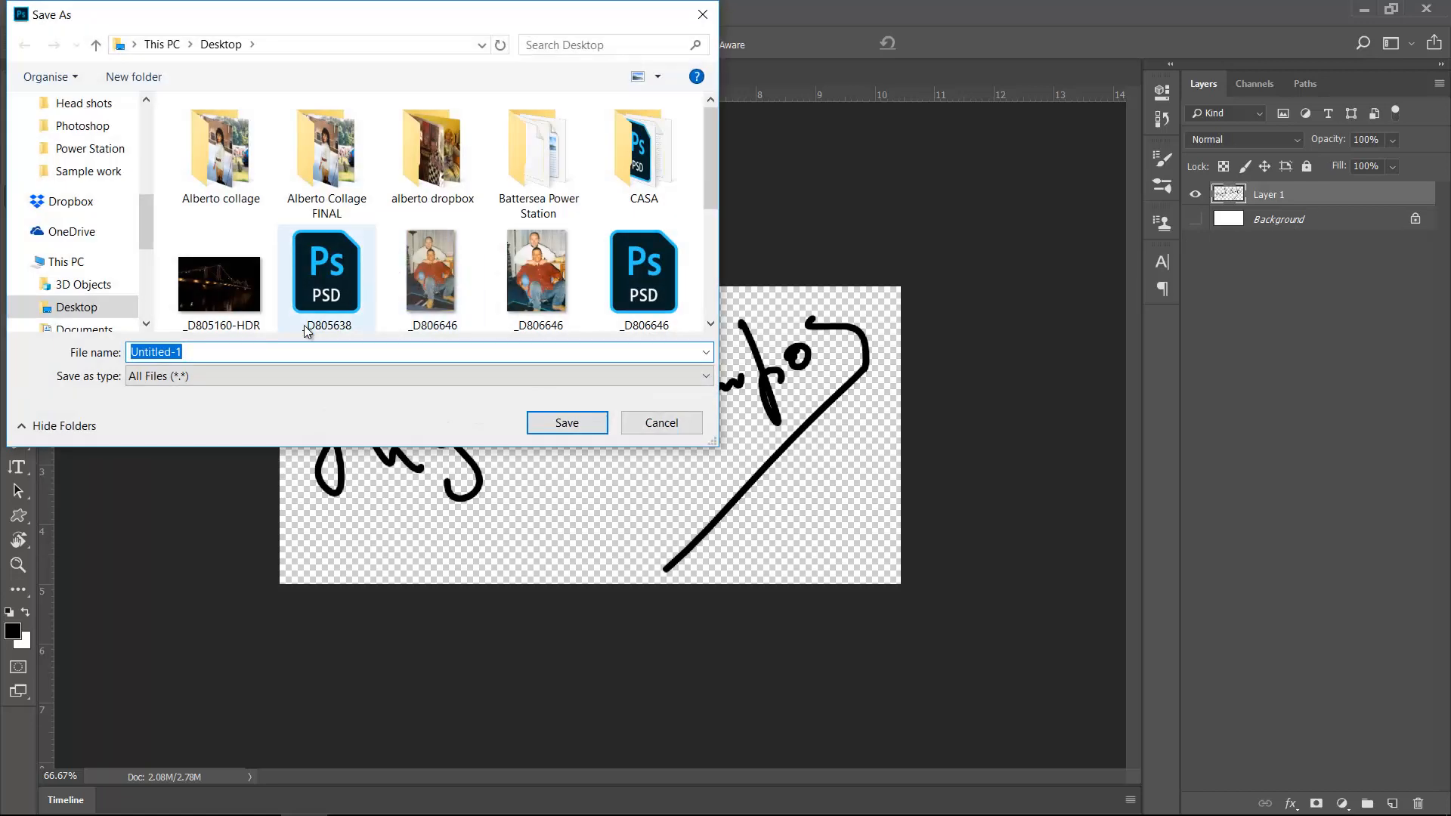
type("water")
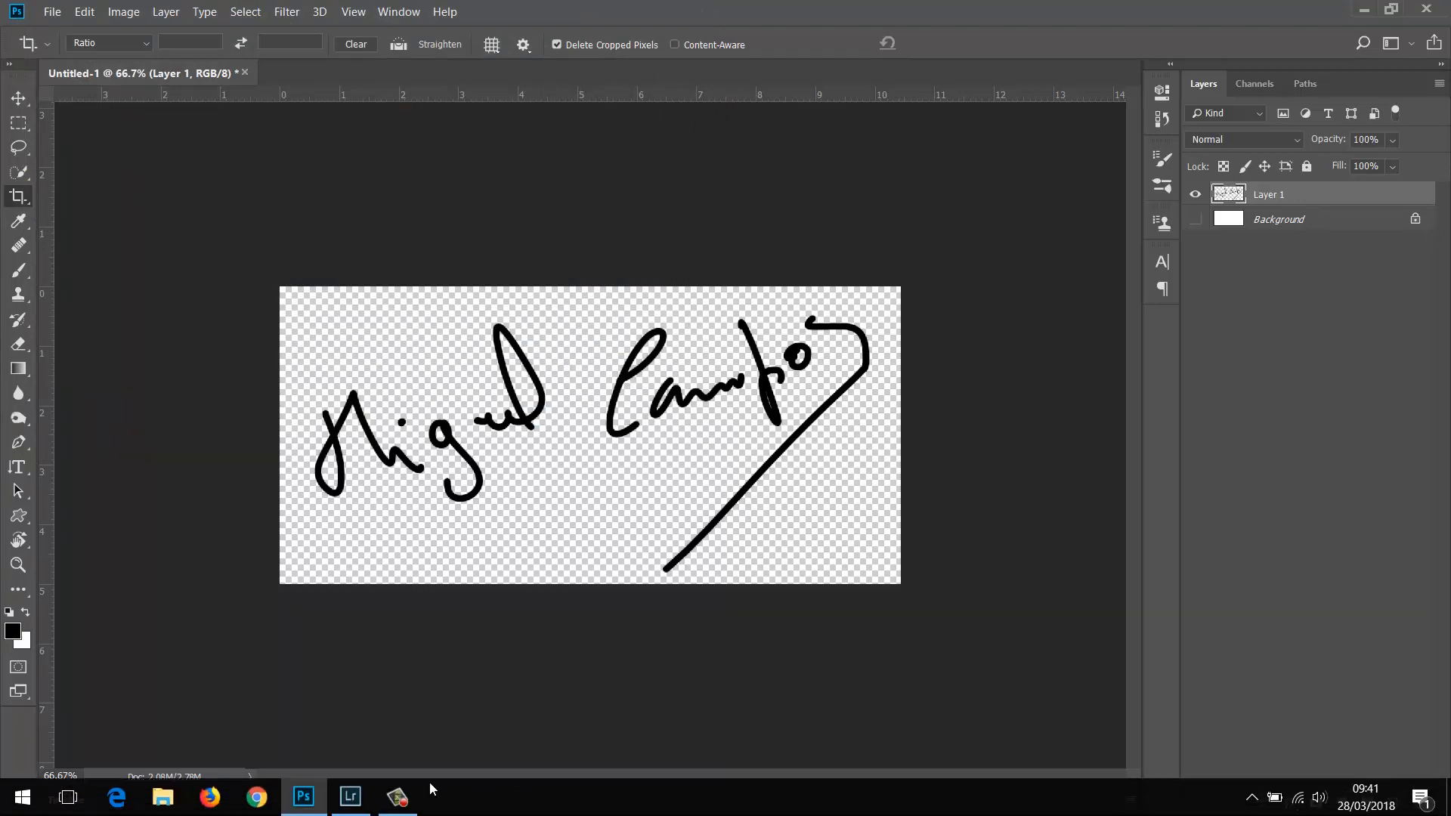
- Switch back to Lightroom and open the Watermark Editor from the Edit menu
left_click(350, 796)
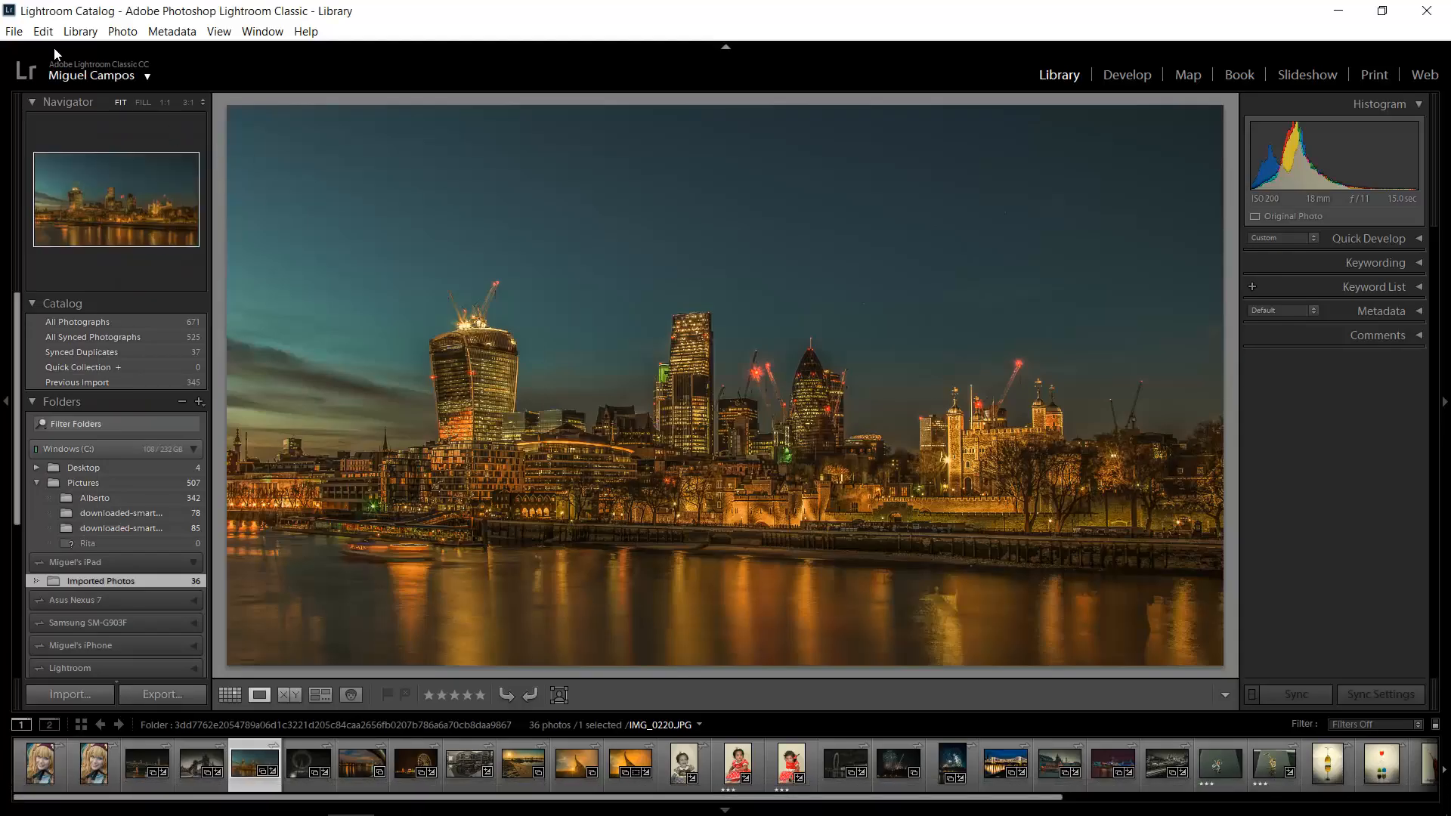
left_click(42, 30)
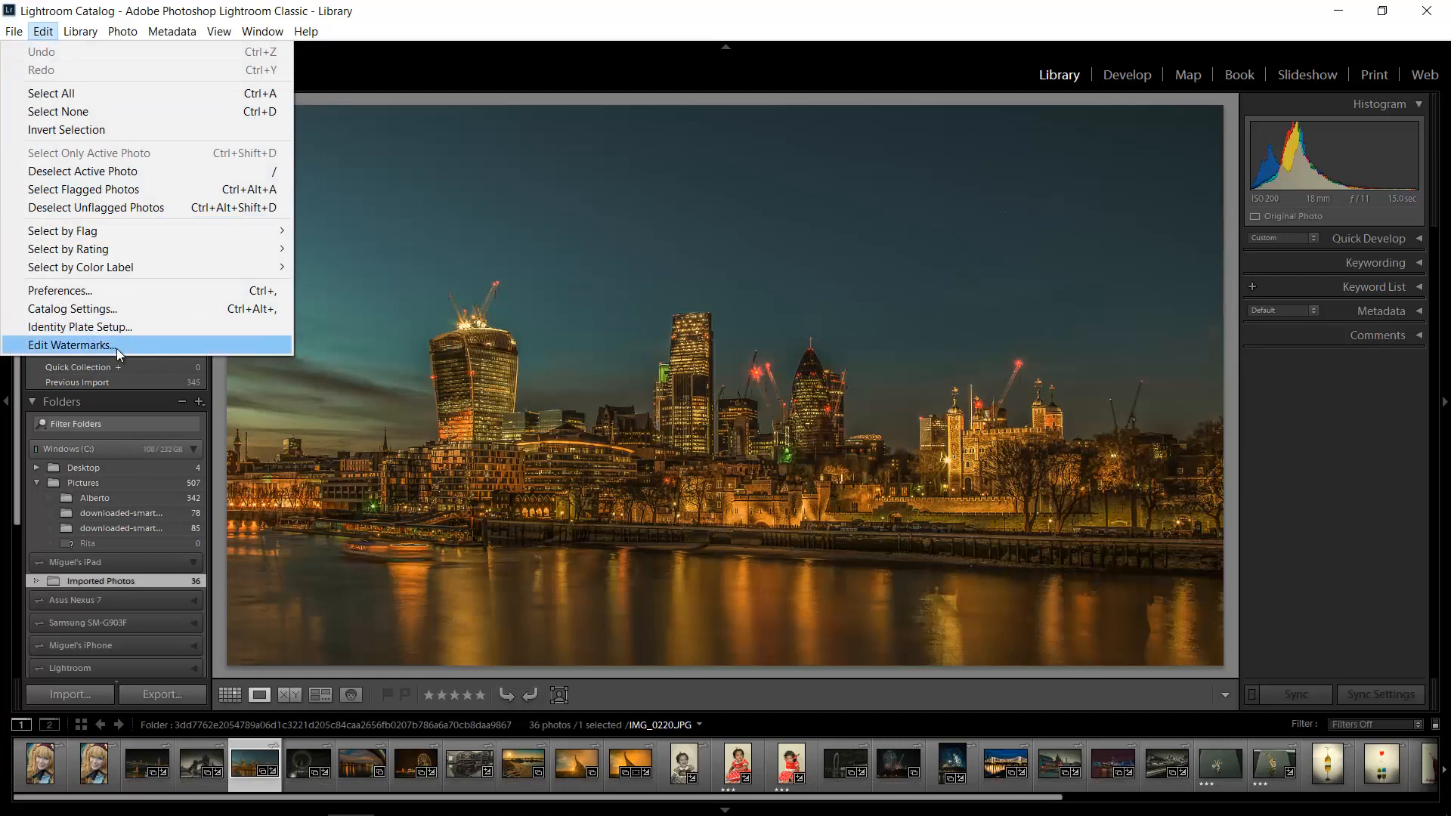
left_click(73, 345)
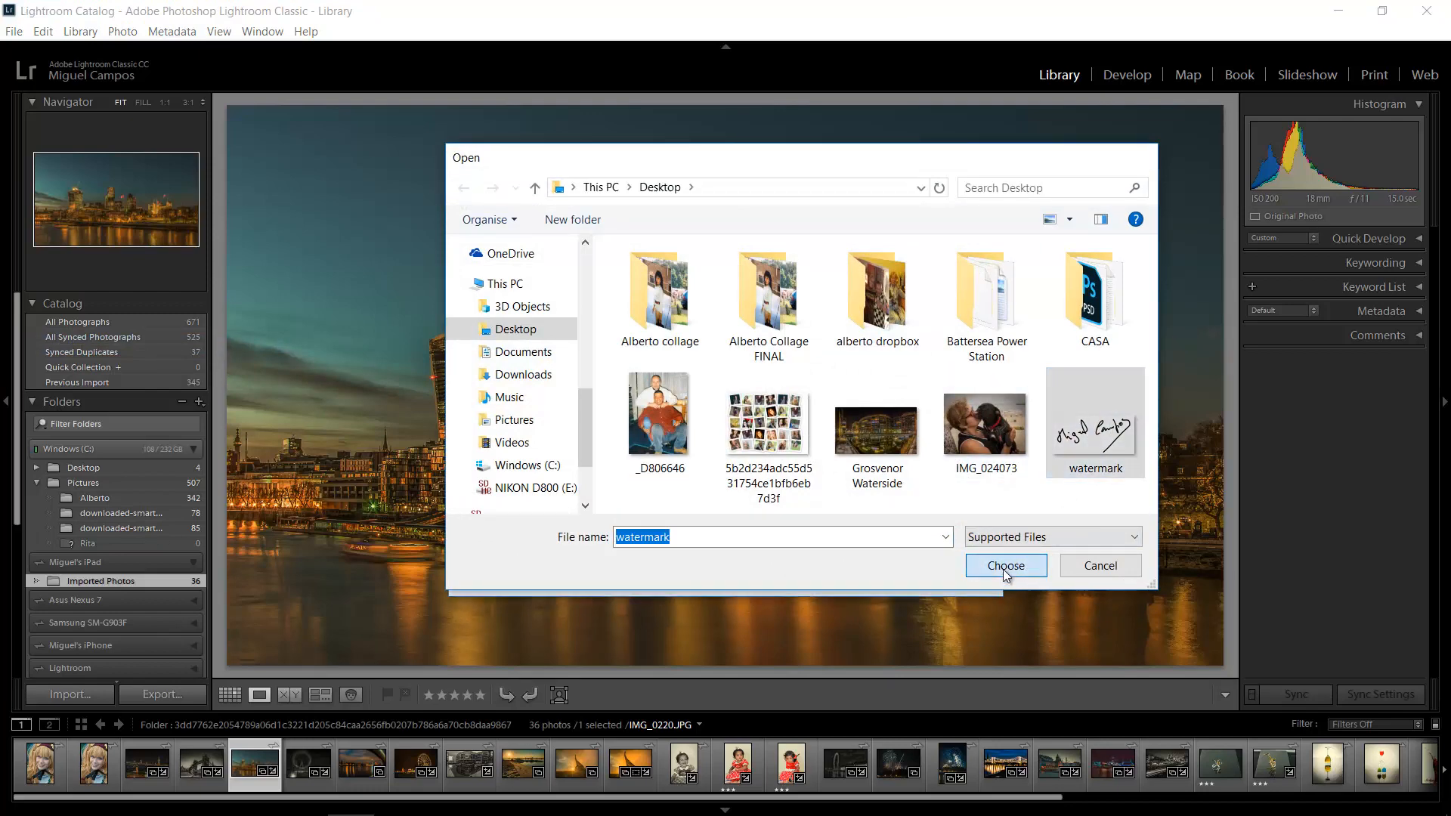
- Use the signature file as the graphic, size 42, anchored top-right, and save
left_click(1005, 565)
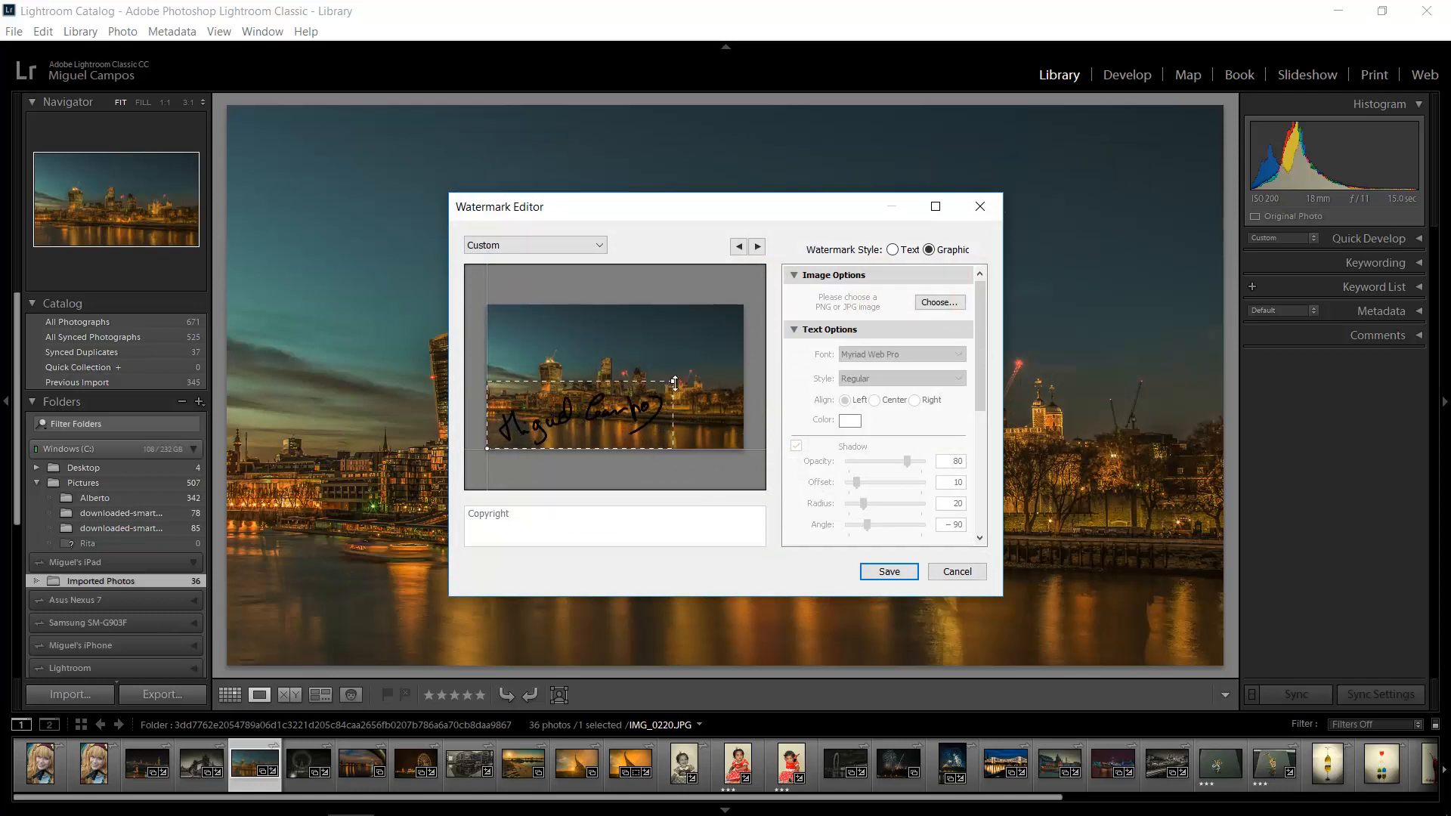
left_click_drag(674, 382, 590, 415)
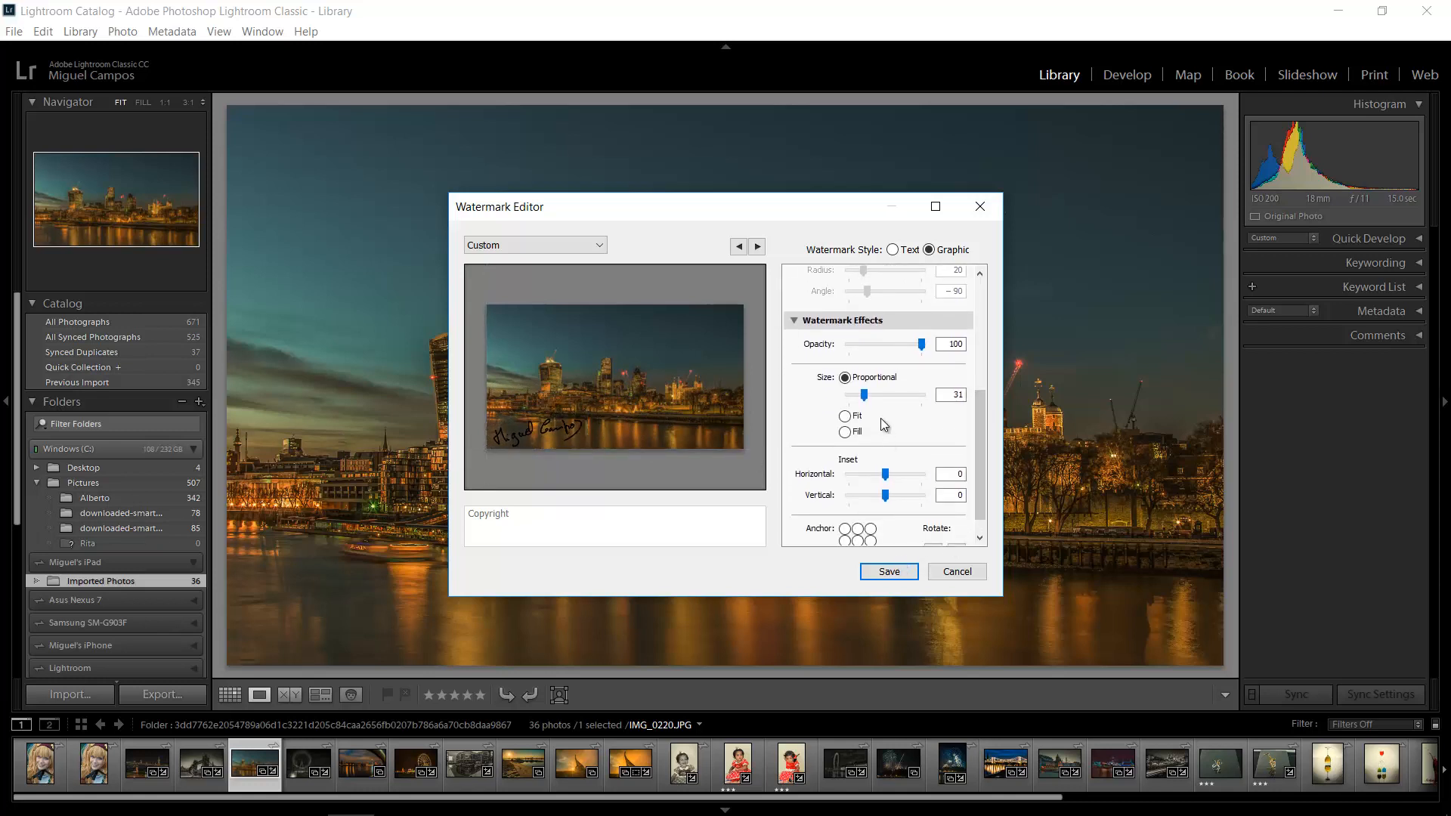
left_click_drag(866, 394, 882, 394)
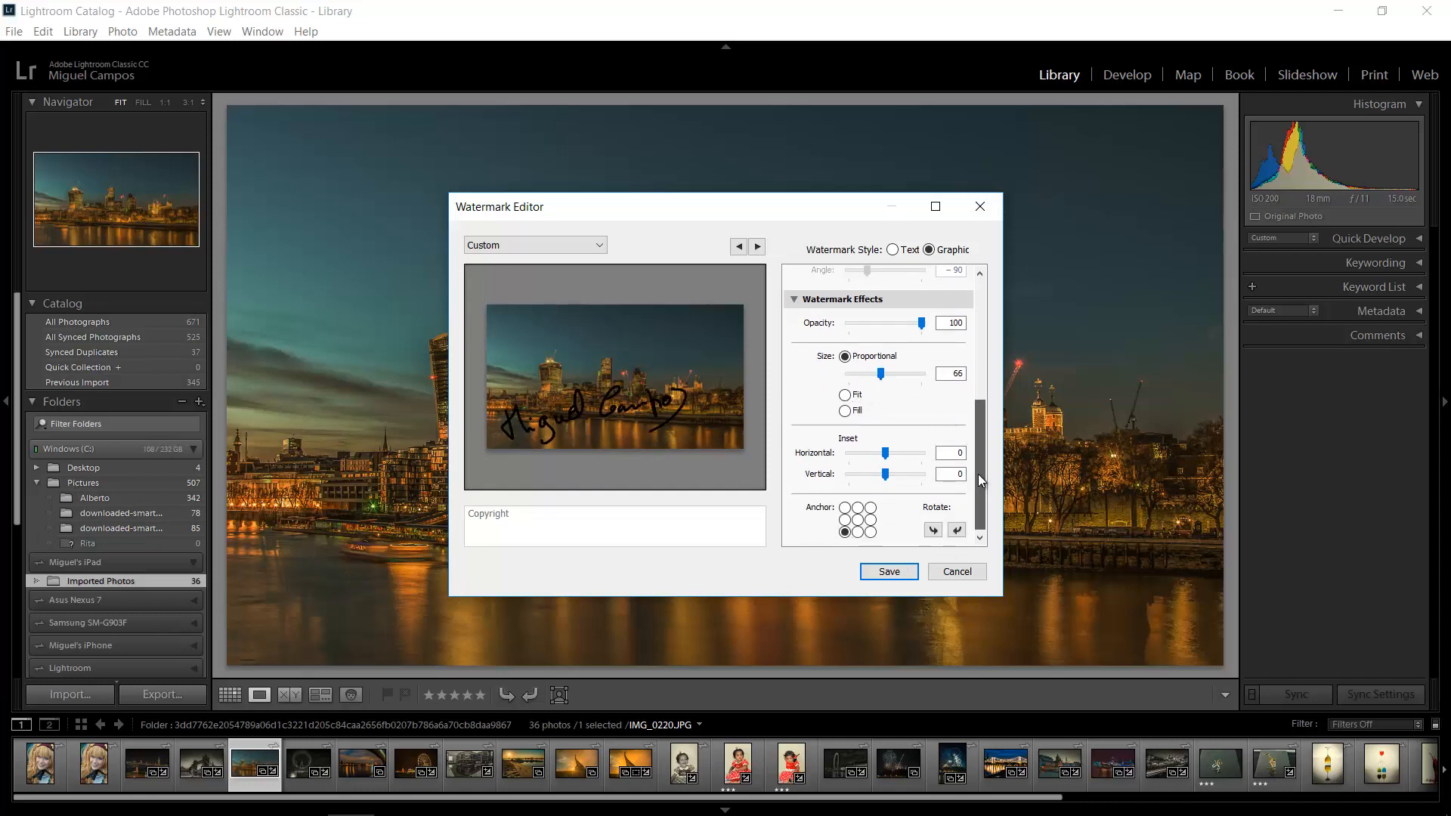
left_click(870, 532)
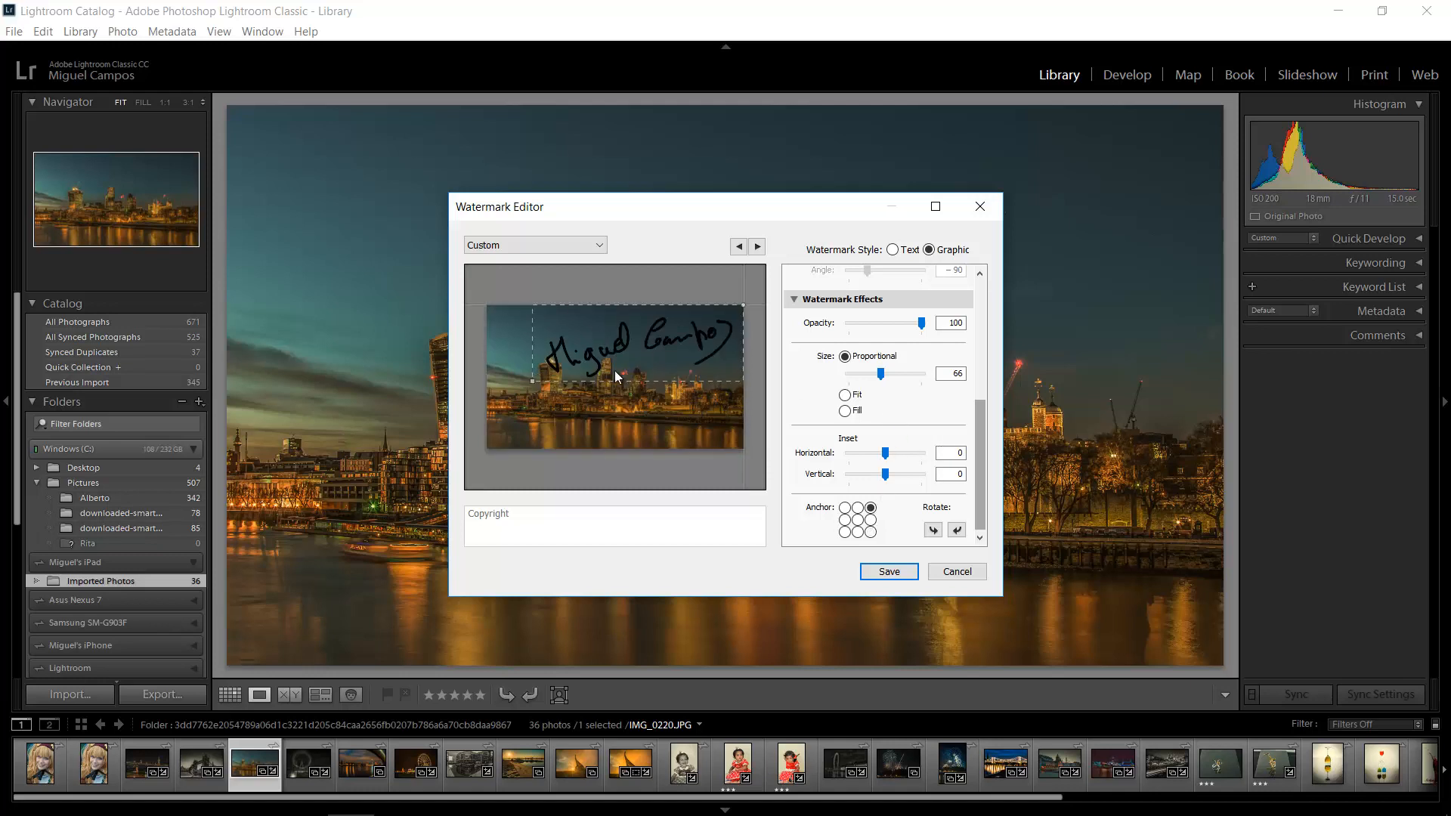
left_click_drag(911, 374, 895, 374)
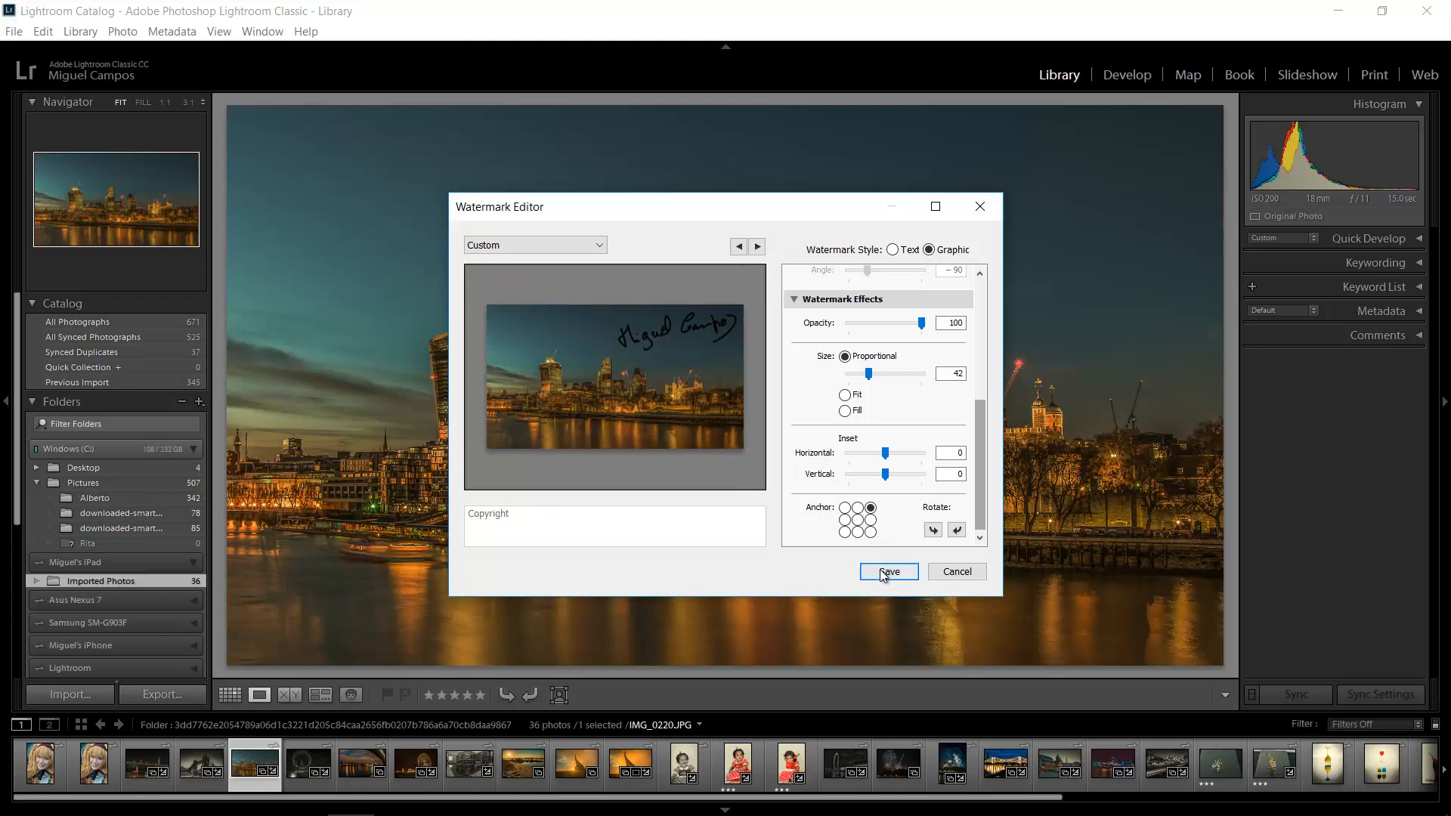
left_click(886, 571)
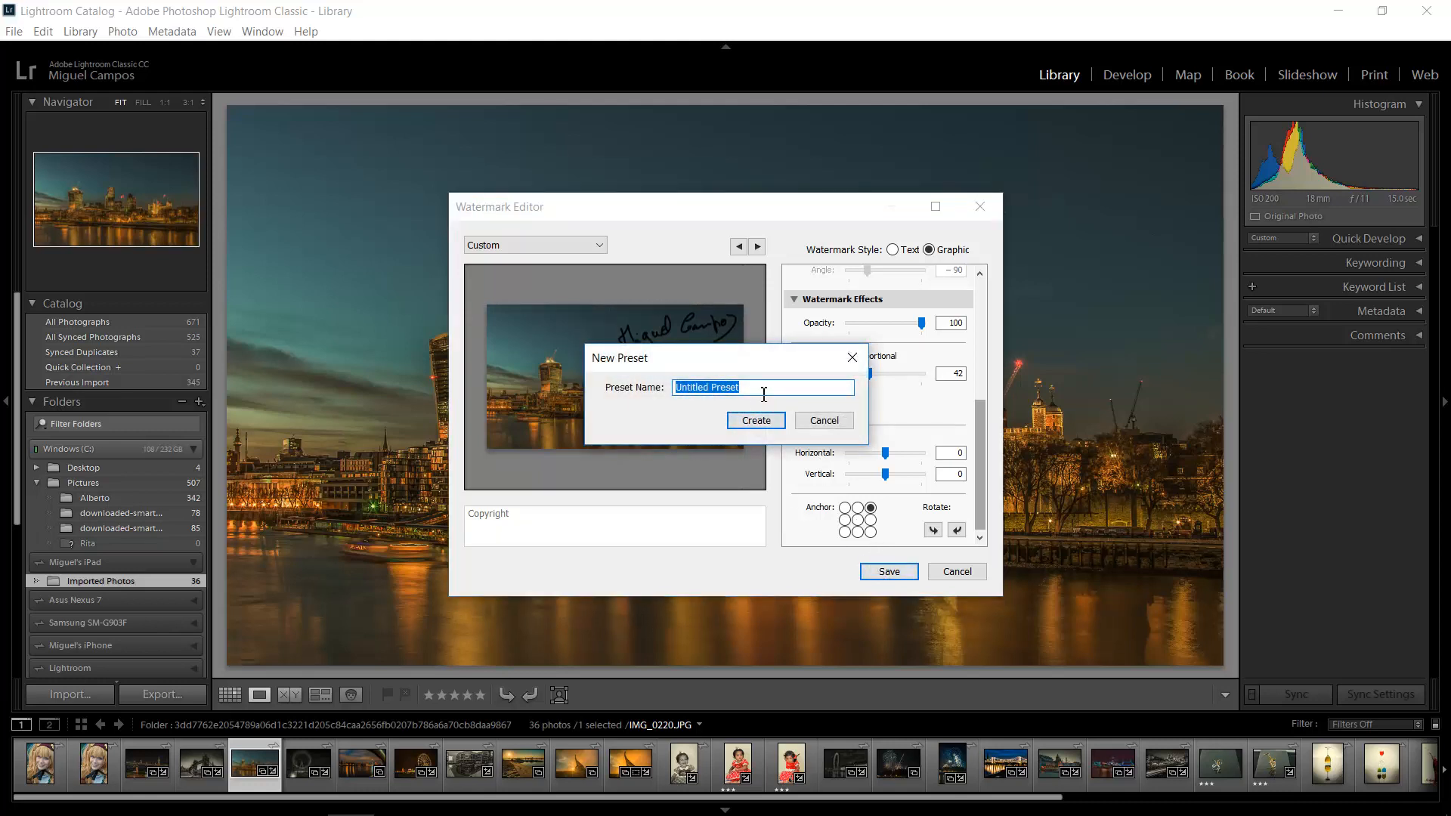
- Name the new watermark preset 'tutorial' and create it
type("tutorial")
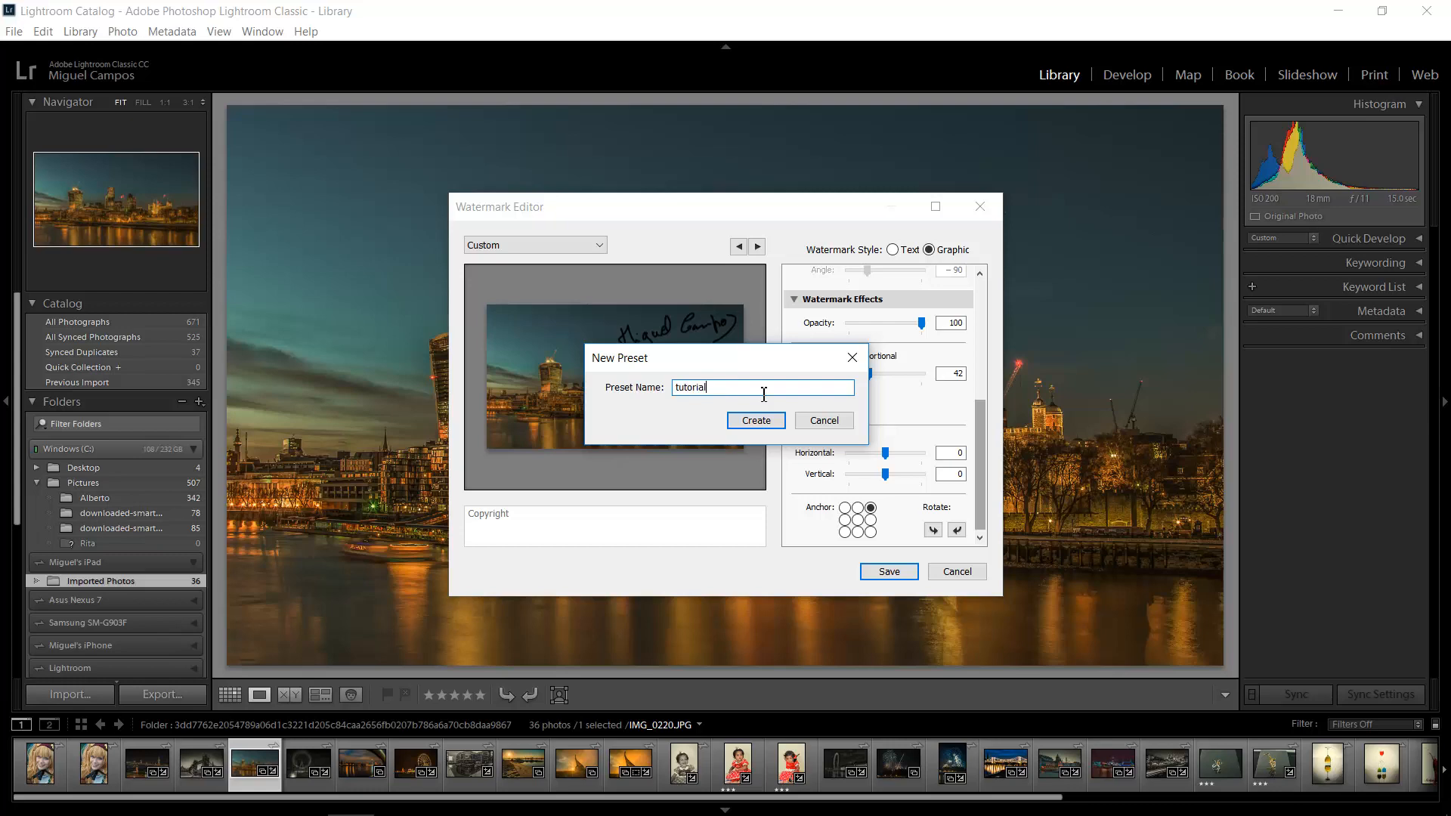
left_click(755, 420)
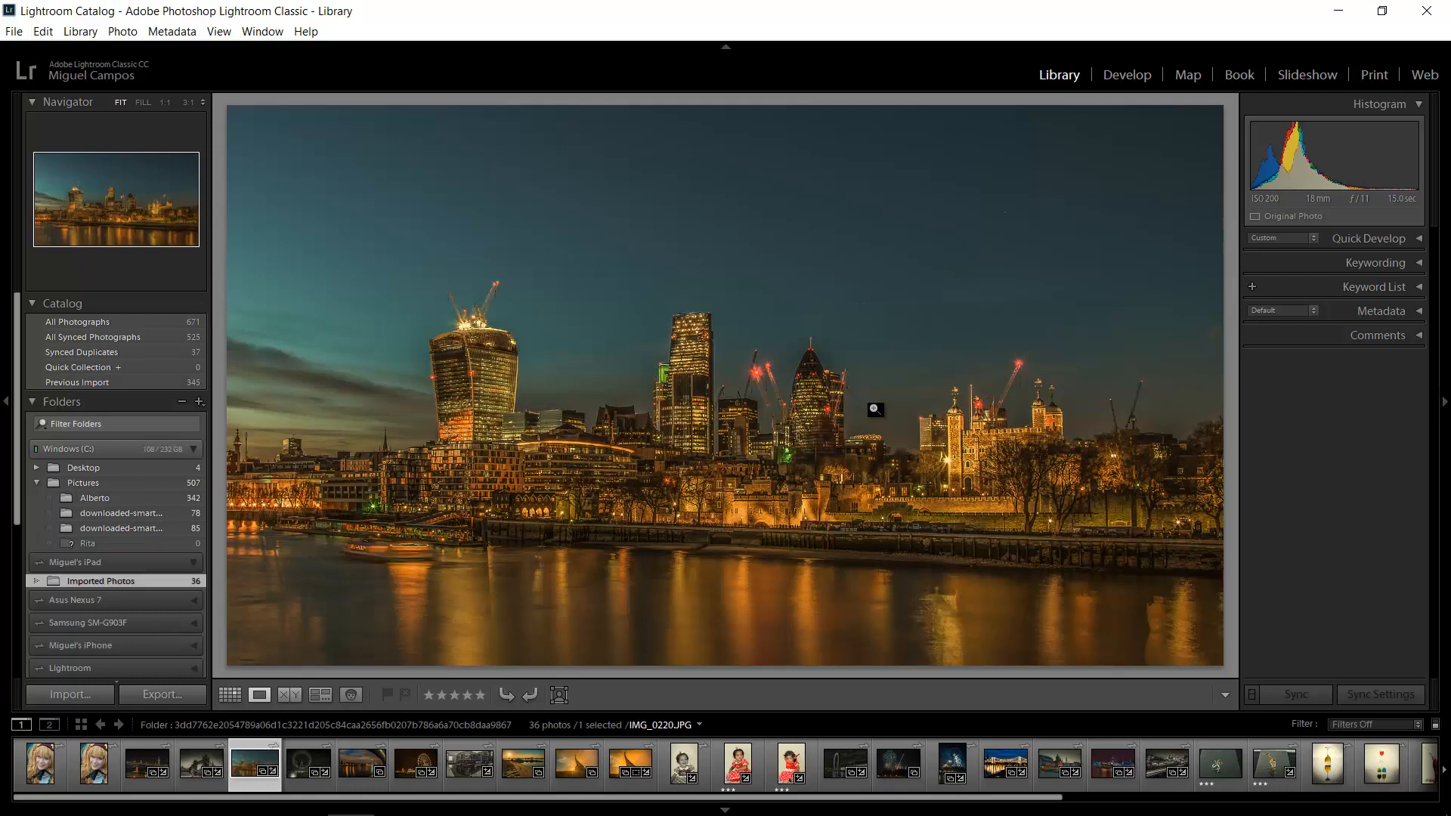
mouse_move(645, 344)
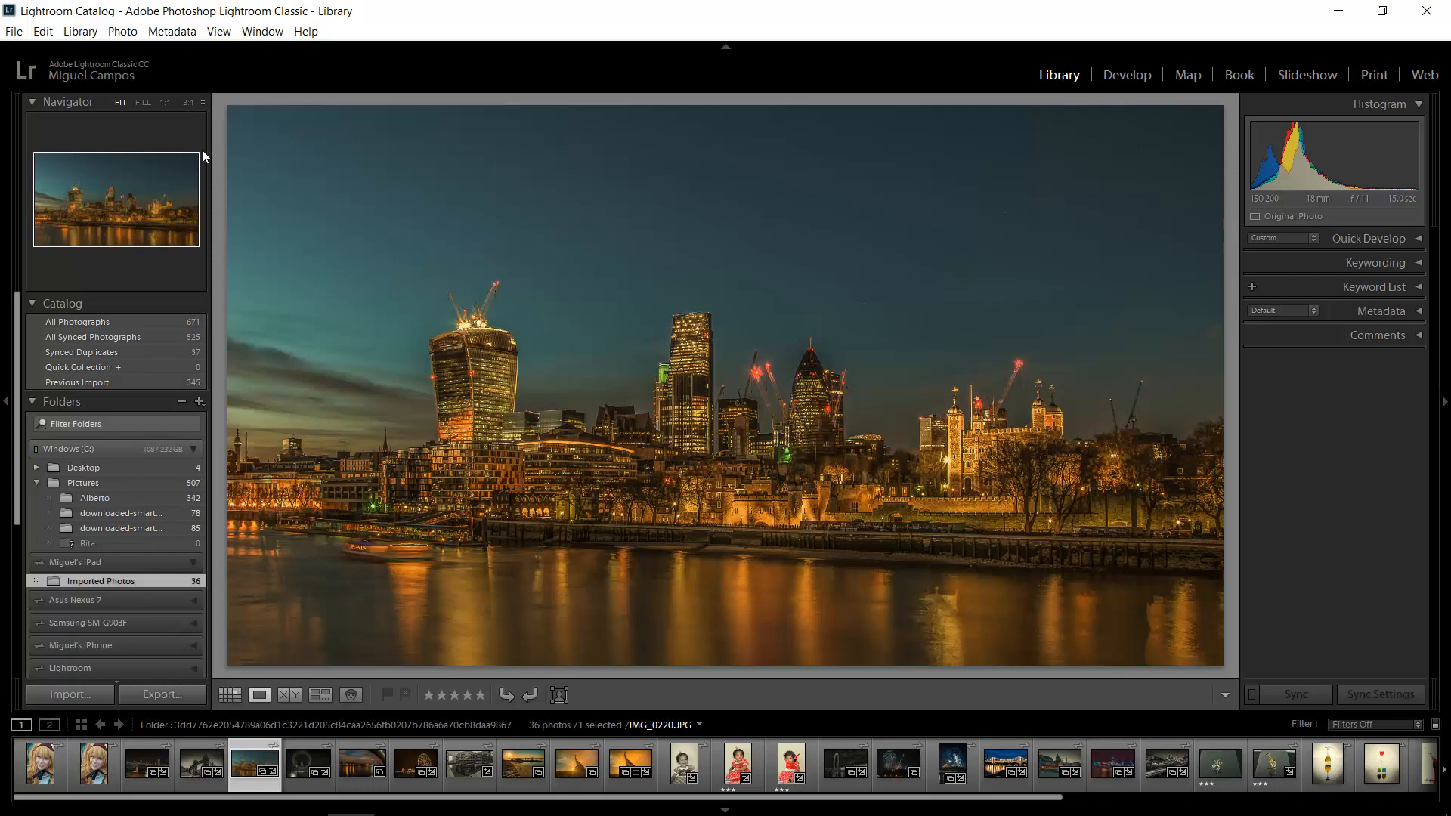
- Start exporting the cityscape photo with the 'tutorial' watermark preset applied
left_click(14, 30)
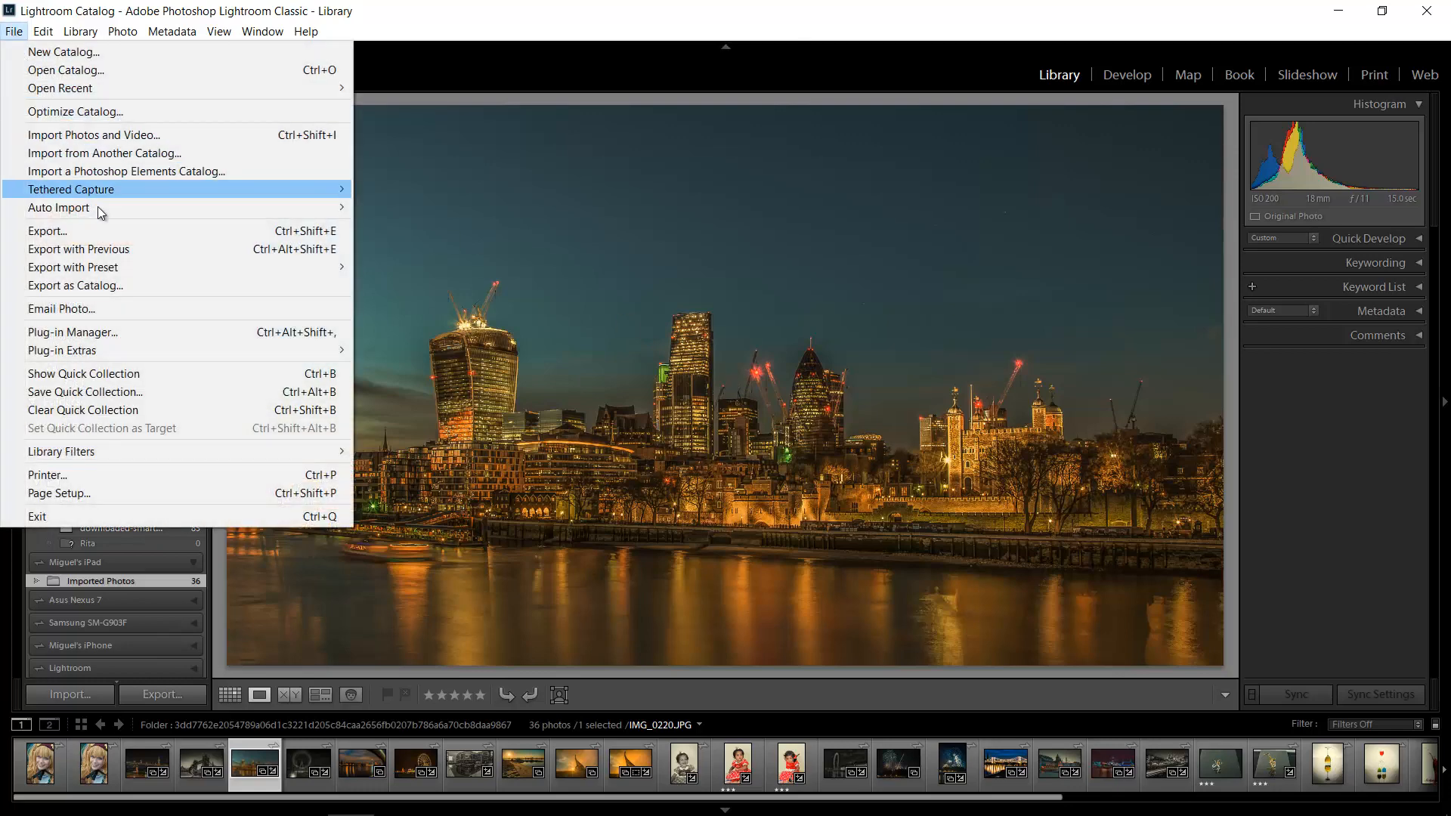
left_click(47, 230)
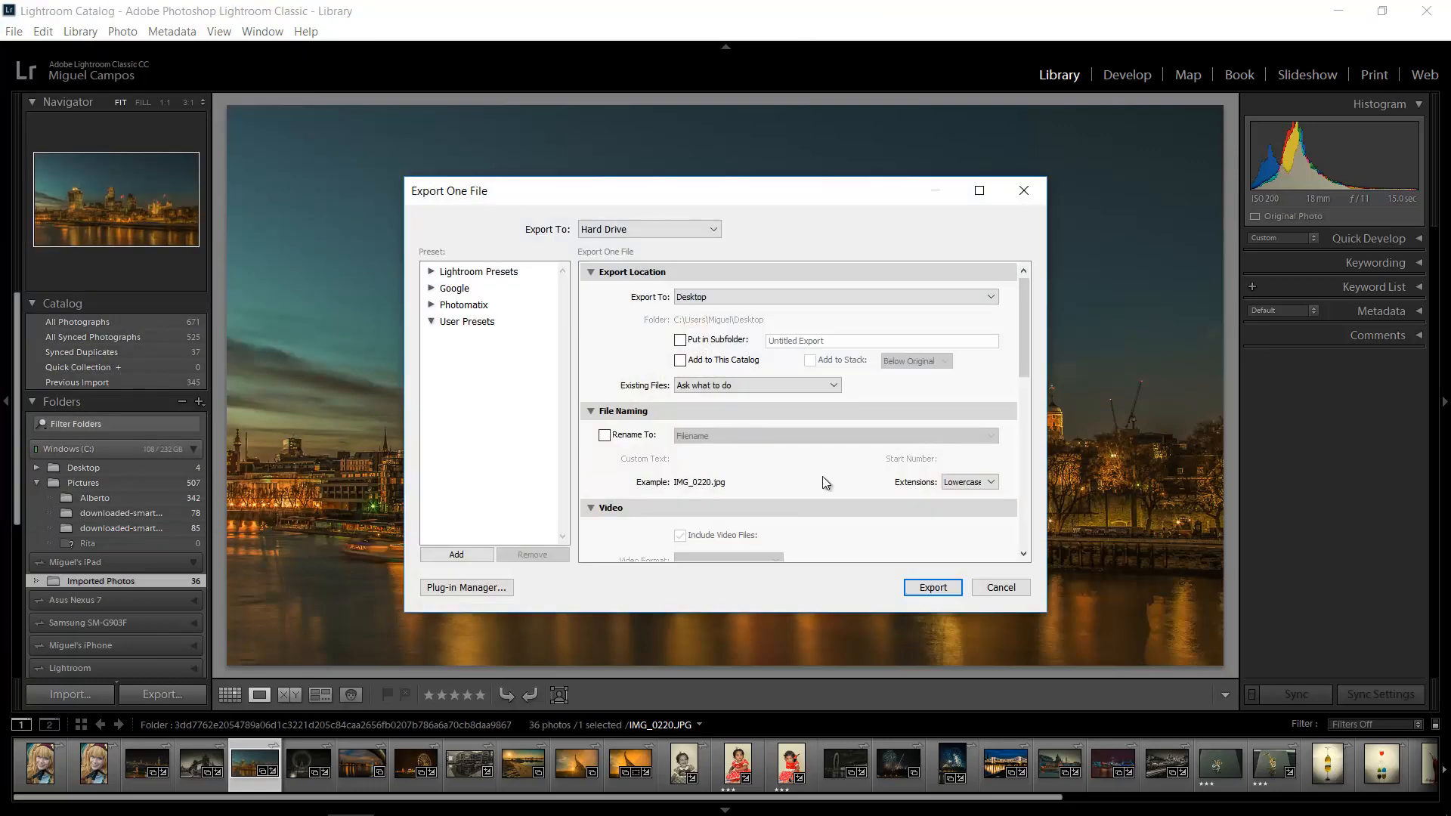
scroll("down", 3)
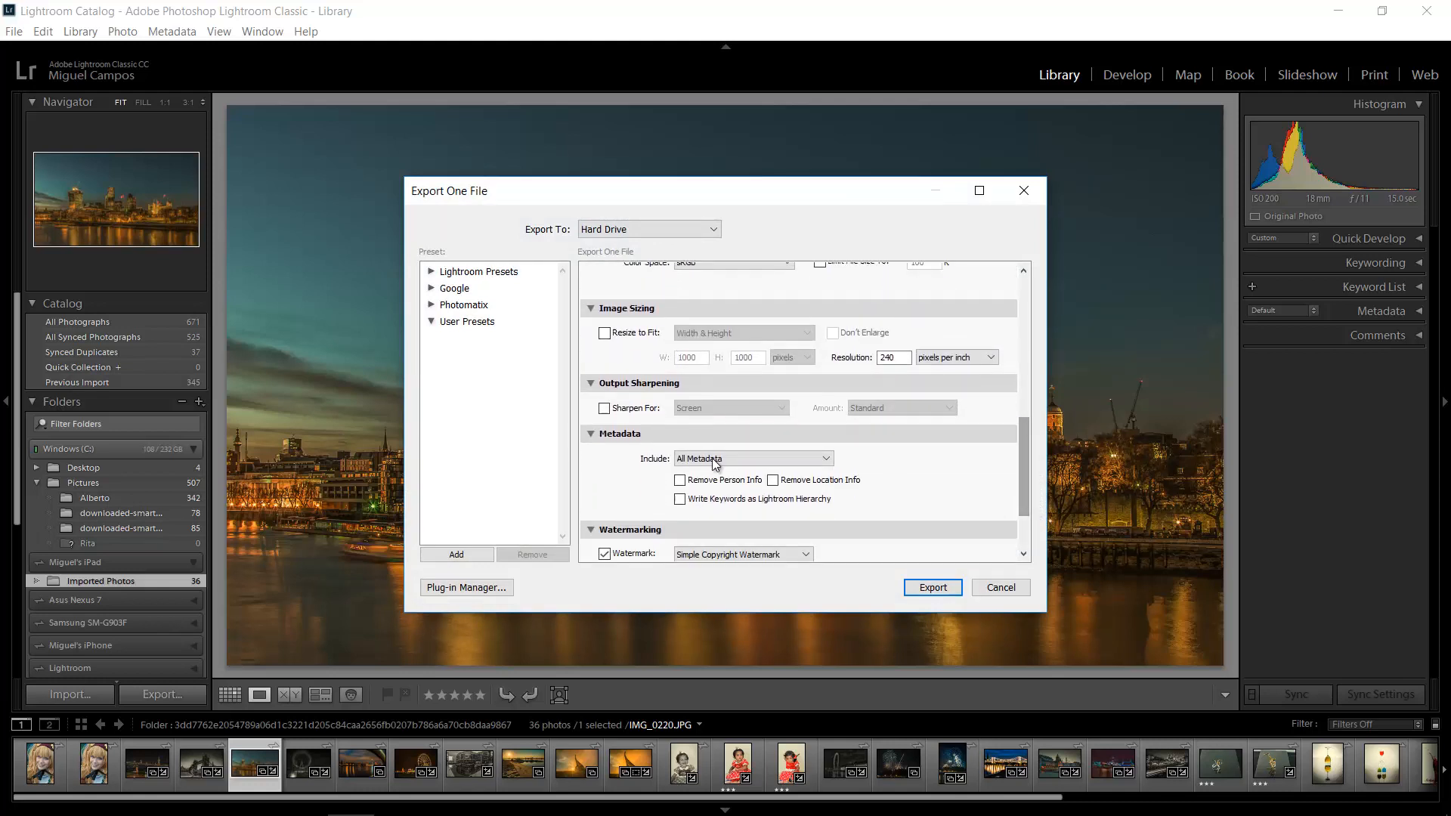
scroll("down", 3)
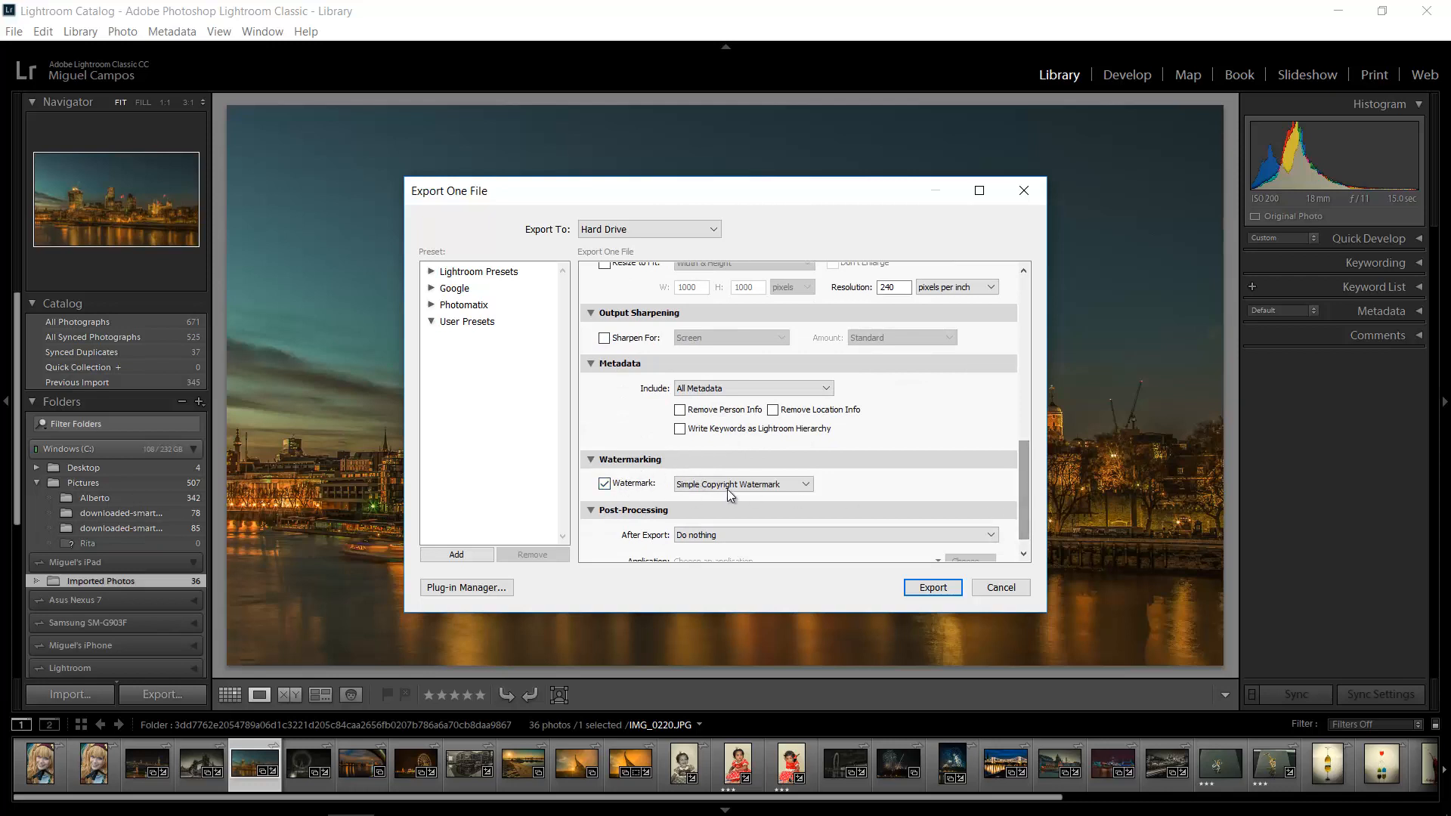
left_click(742, 483)
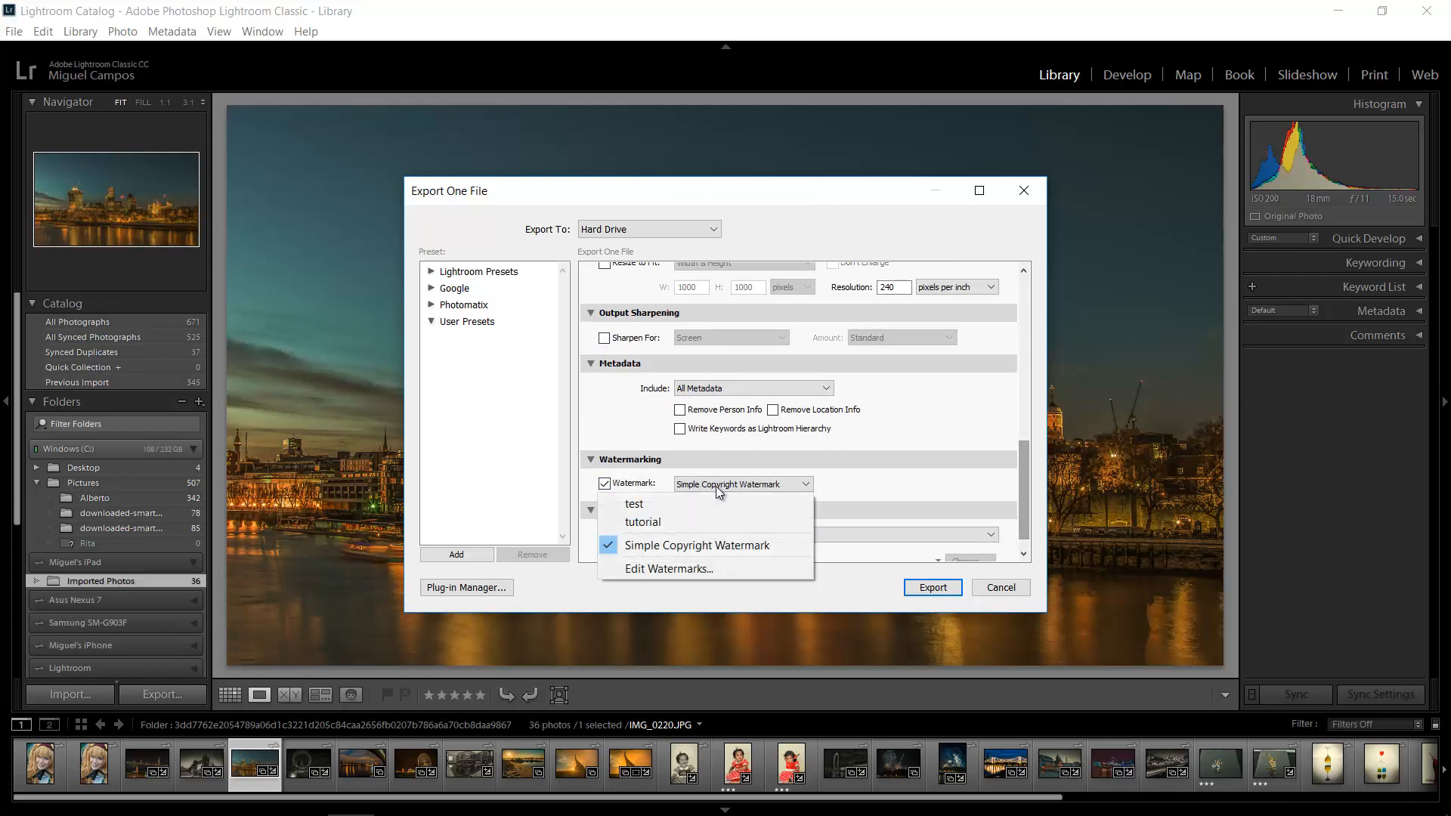
left_click(642, 522)
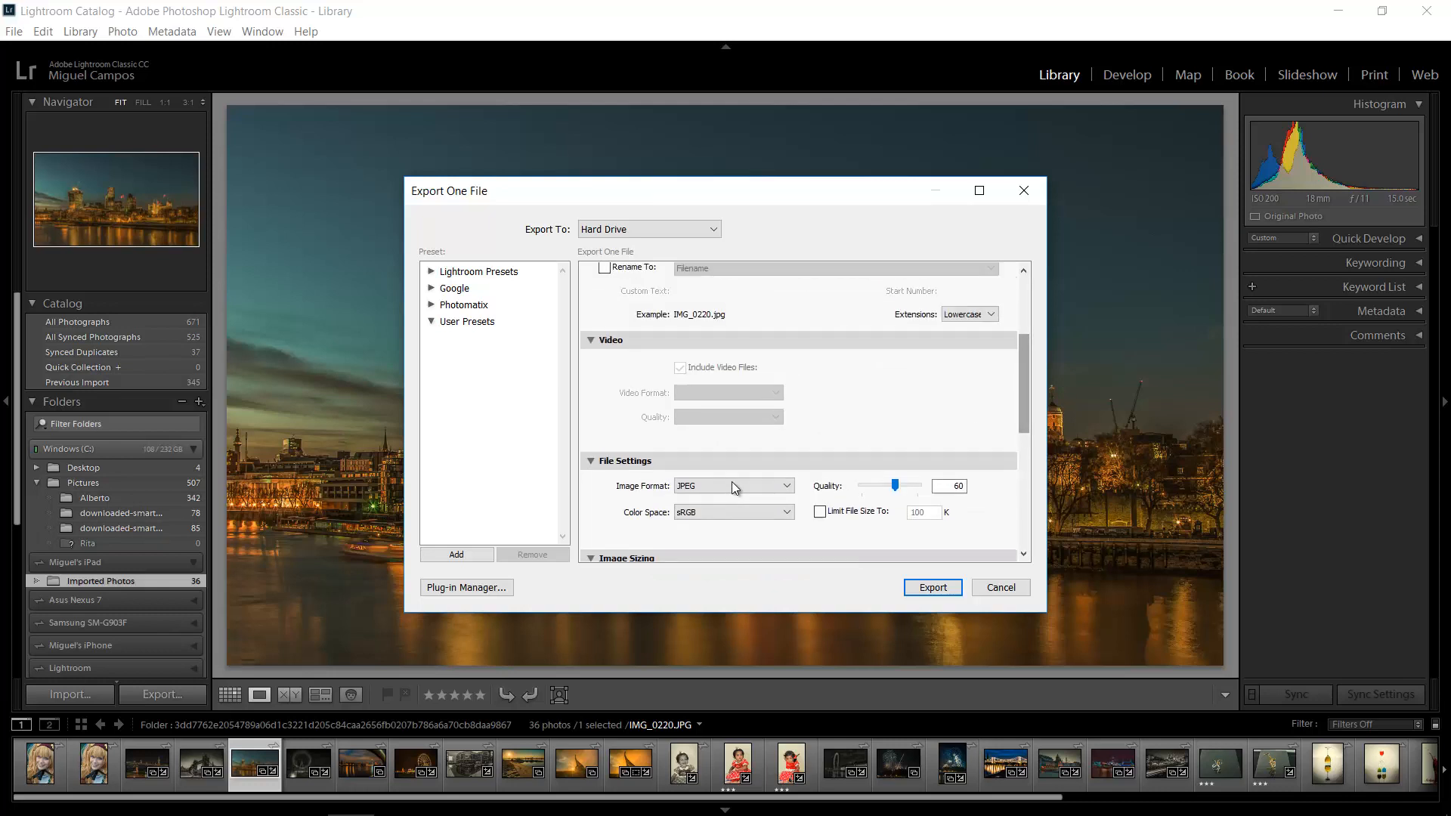
mouse_move(788, 499)
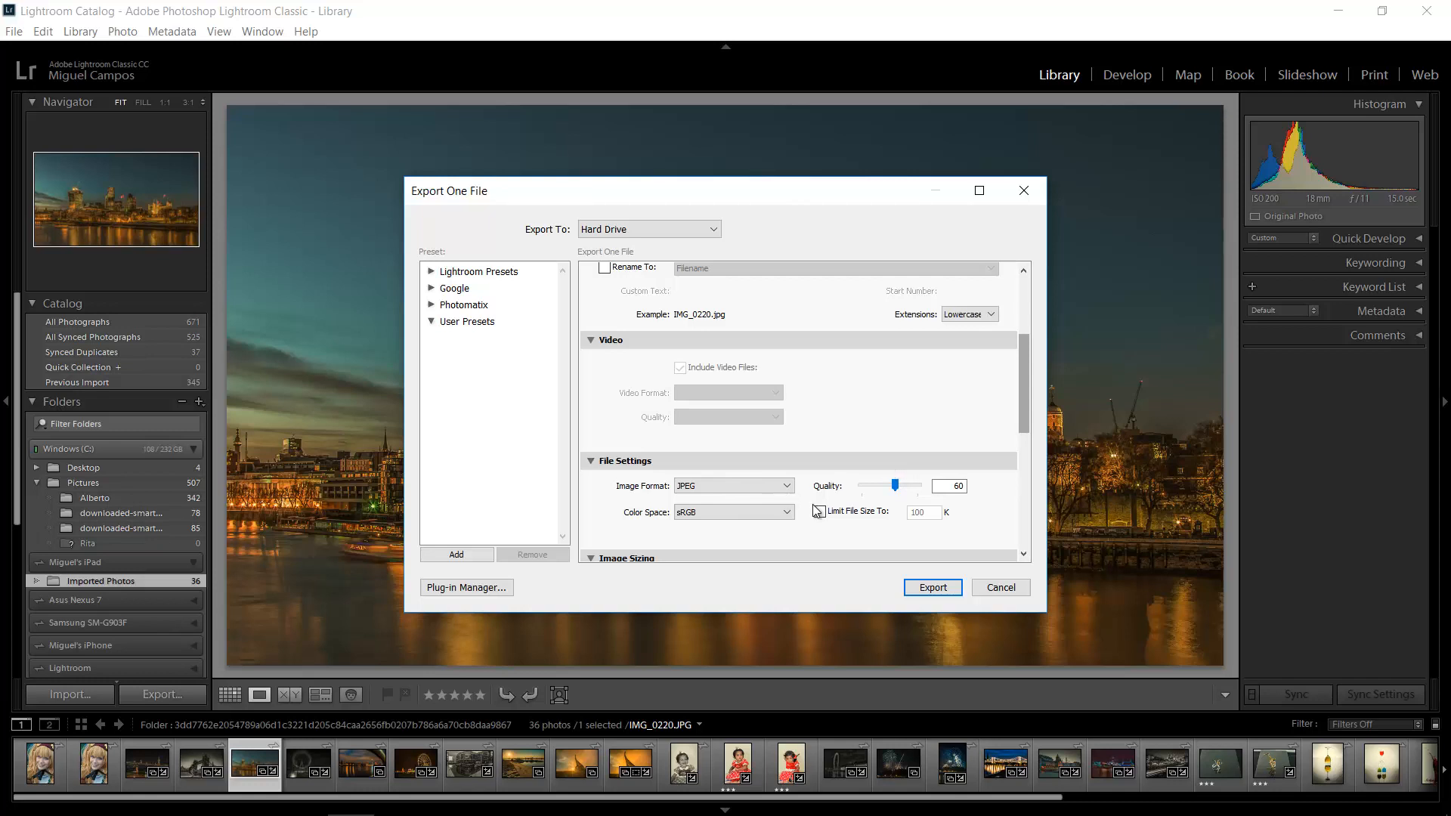
- Export the watermarked photo as a JPEG to the desktop
left_click(816, 512)
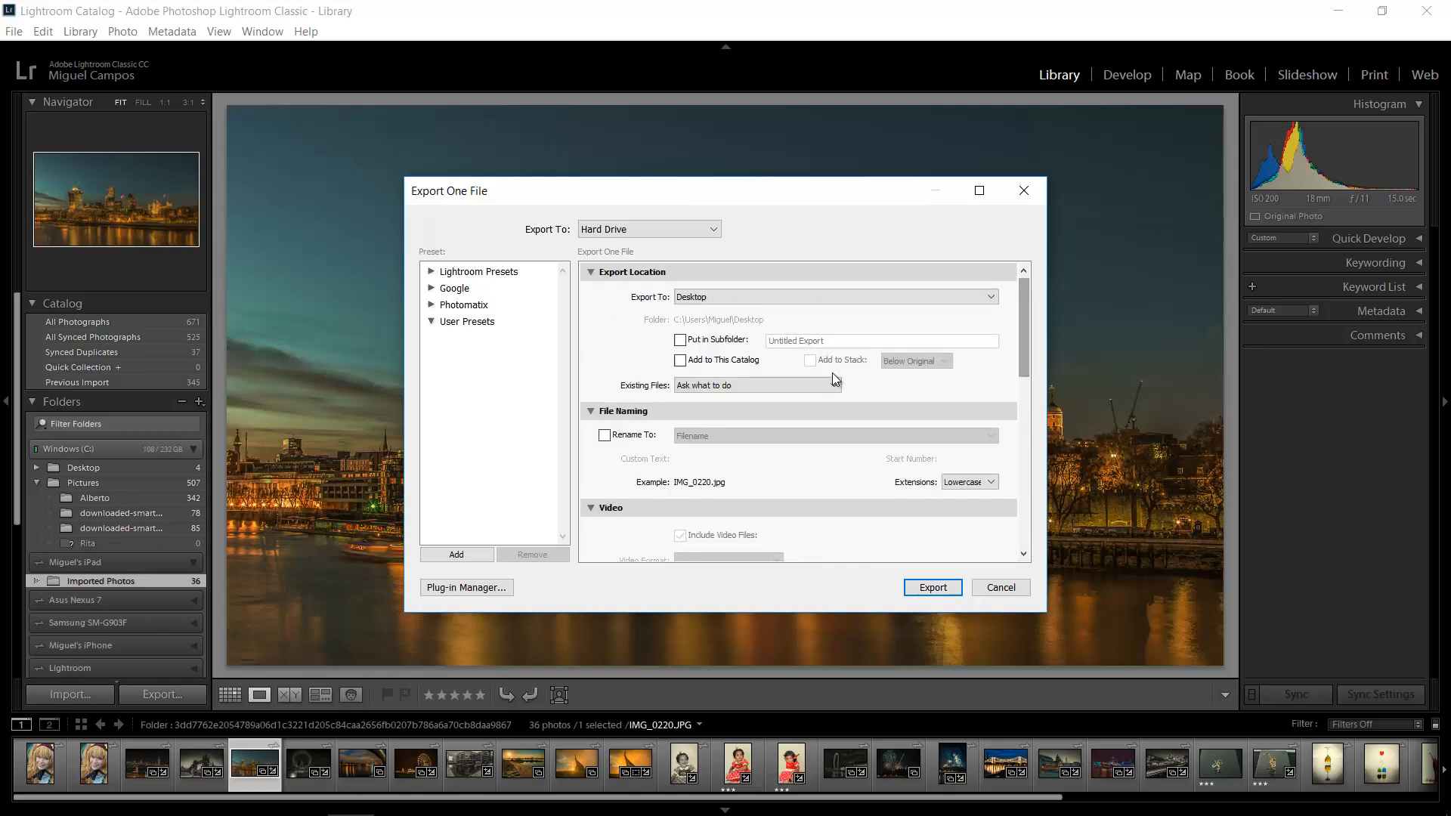
left_click(931, 588)
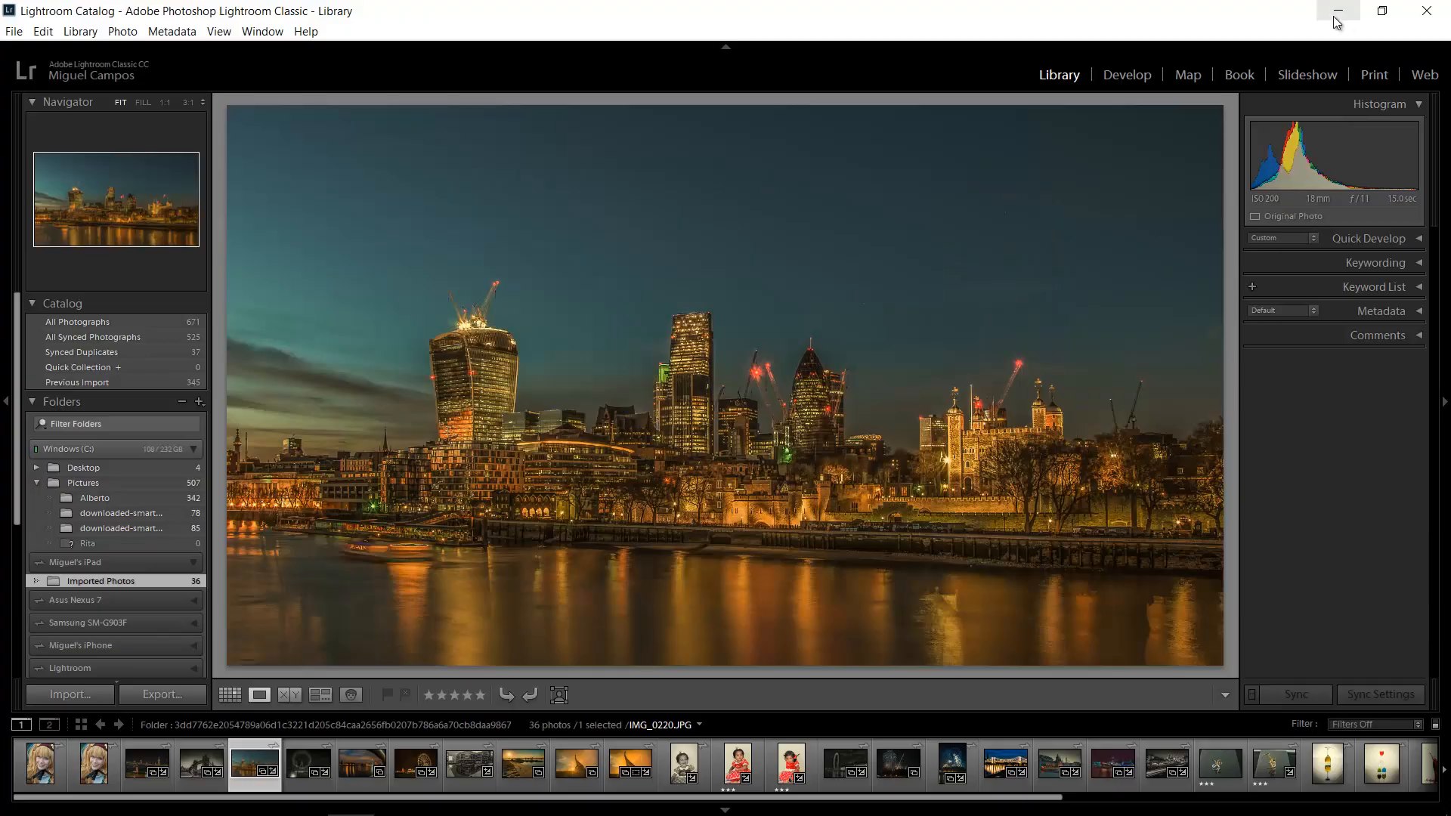
- Minimize Lightroom and open the exported IMG_0220 to check the signature
left_click(1336, 10)
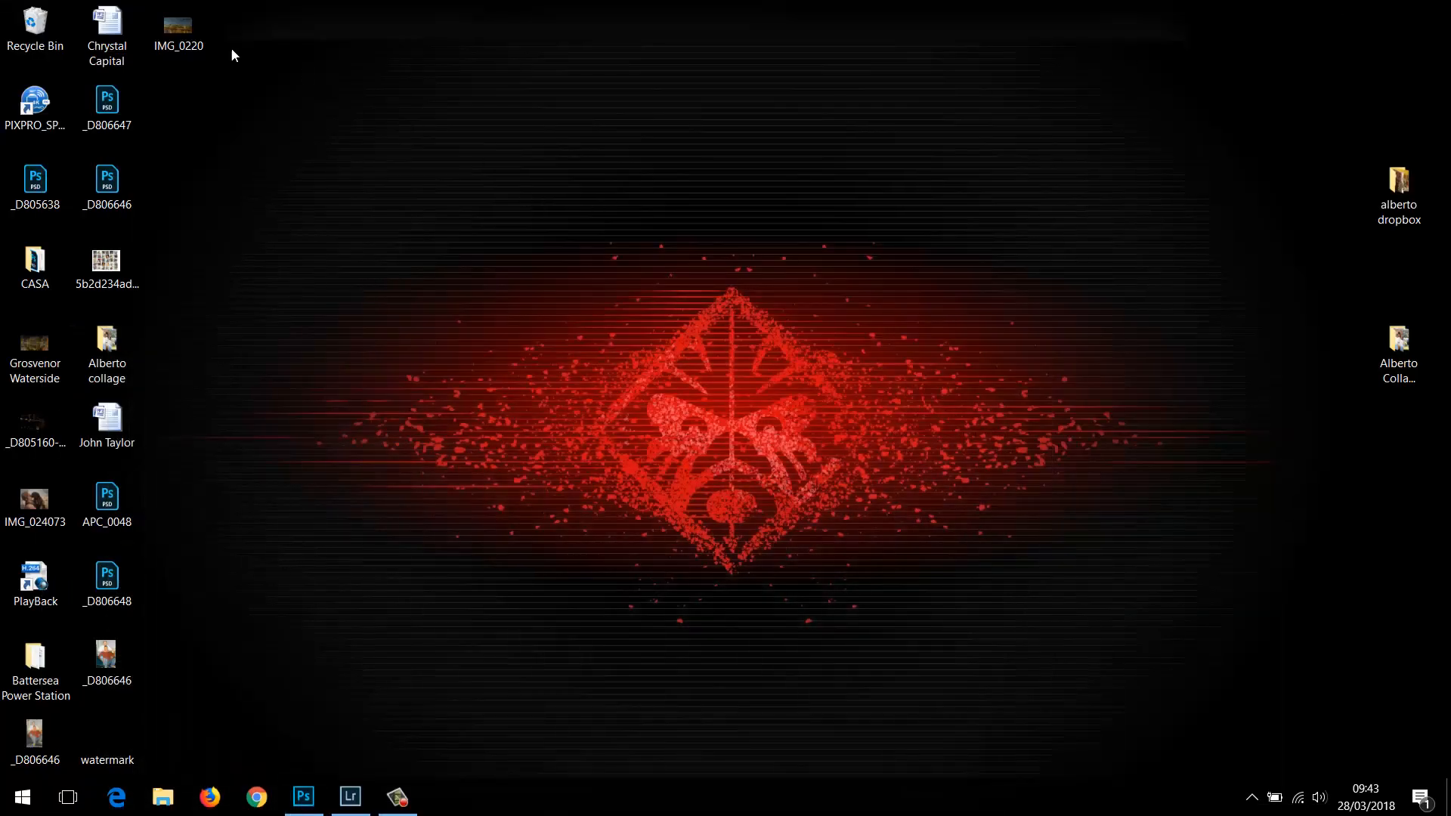
double_click(177, 22)
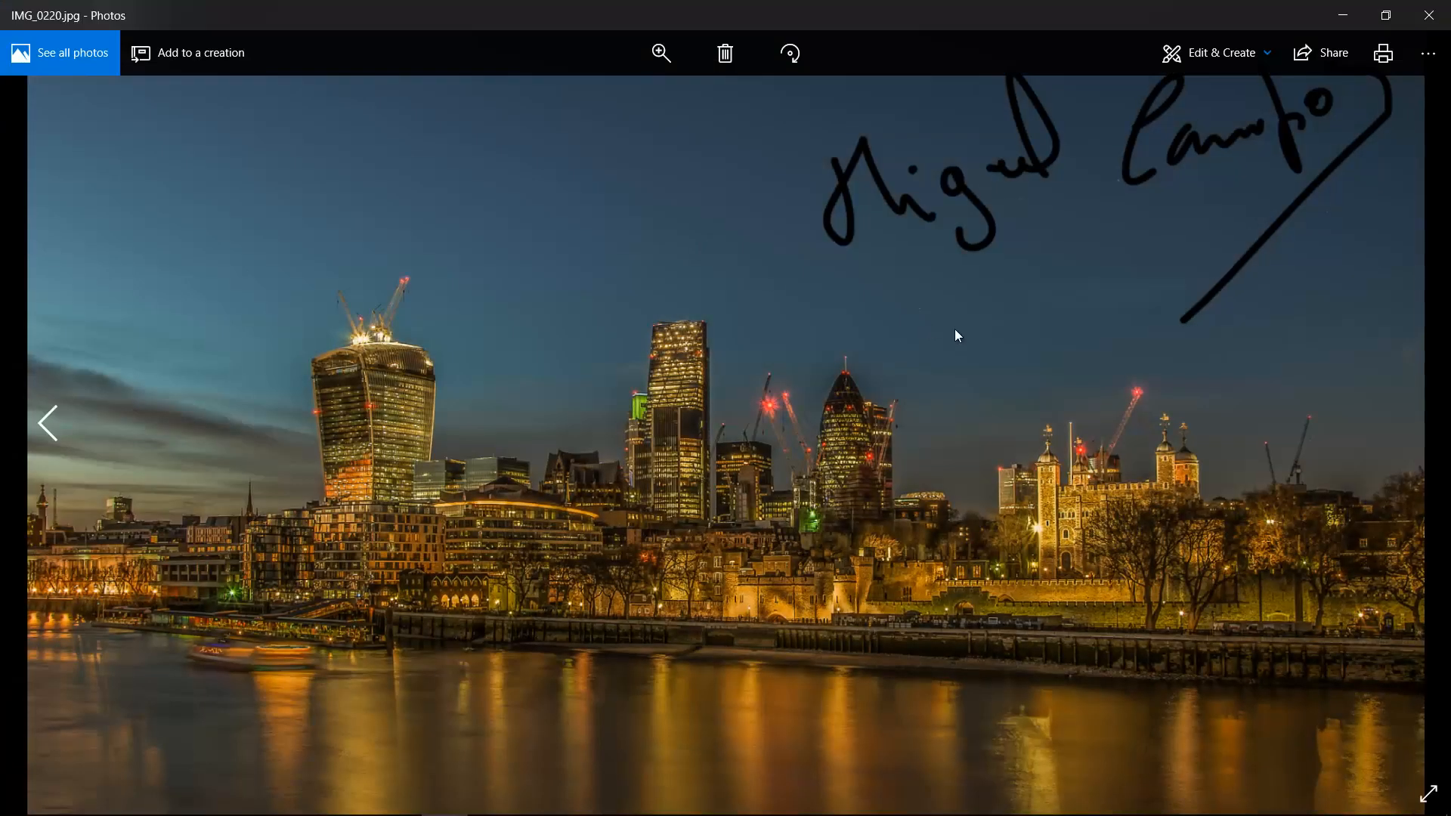